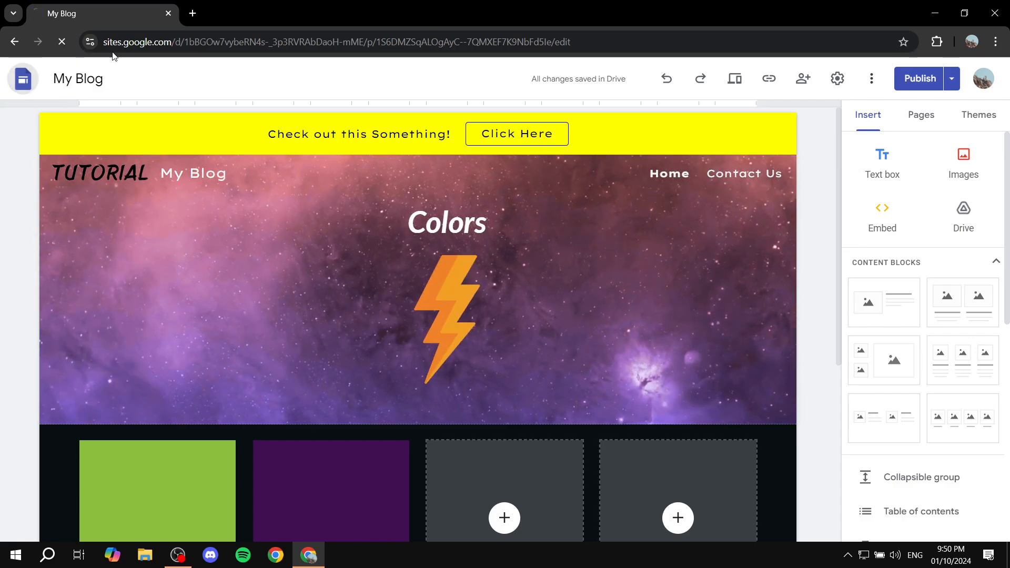
# Step: Go to paypal.com in a new tab and log in through the Personal menu
pyautogui.click(13, 41)
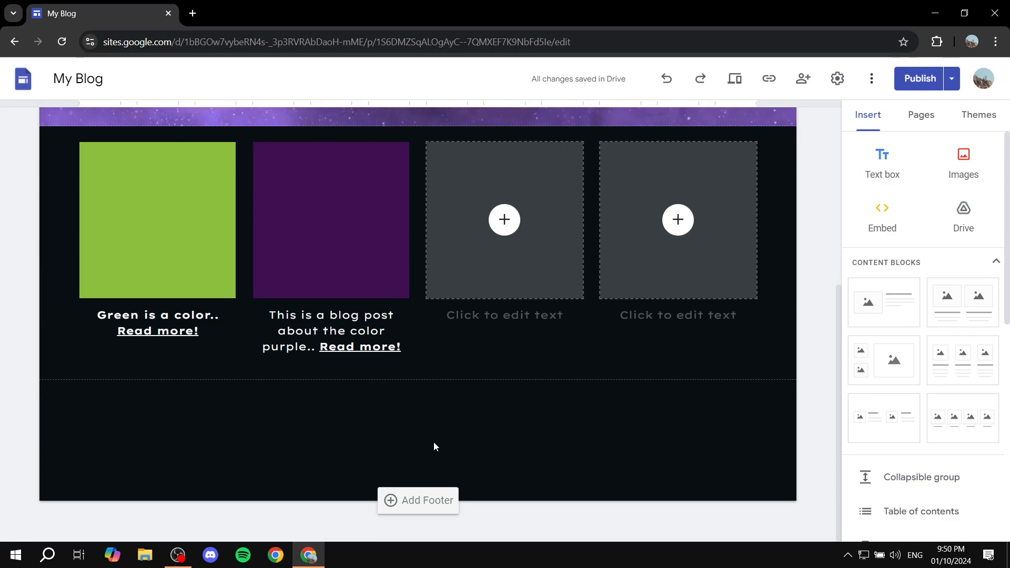
pyautogui.moveTo(503, 451)
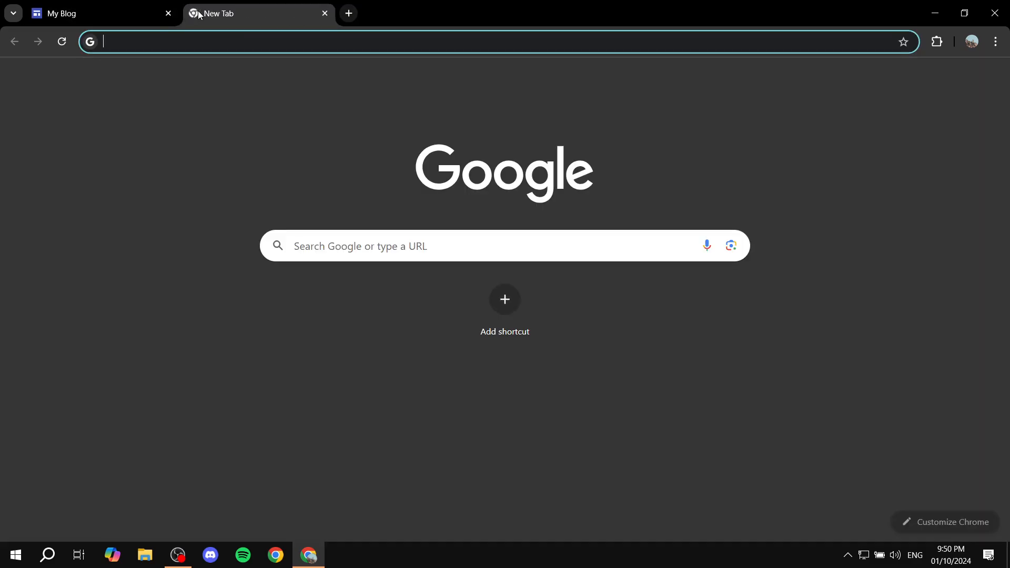
pyautogui.write('paypal.com/ae/home')
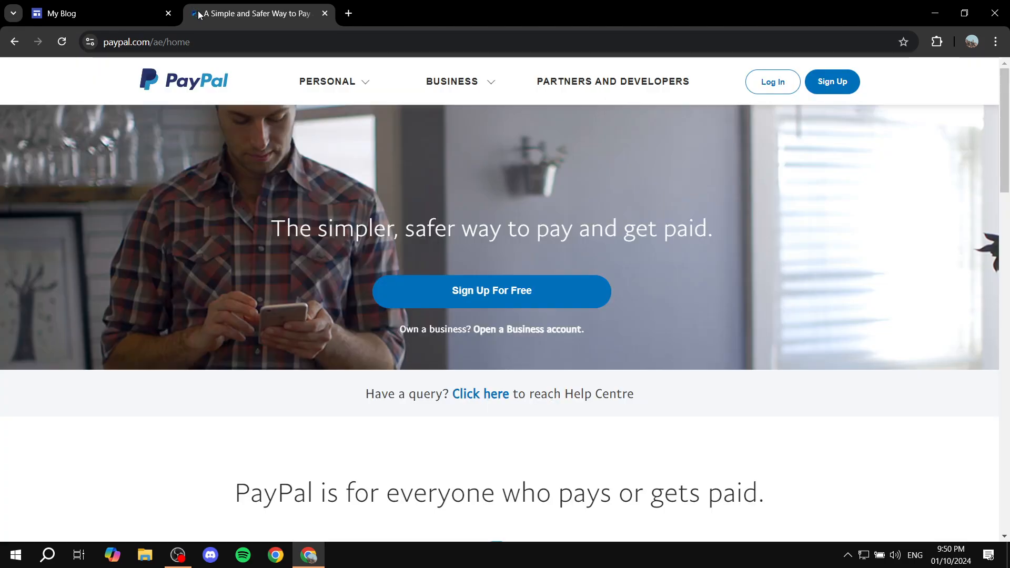
pyautogui.click(326, 81)
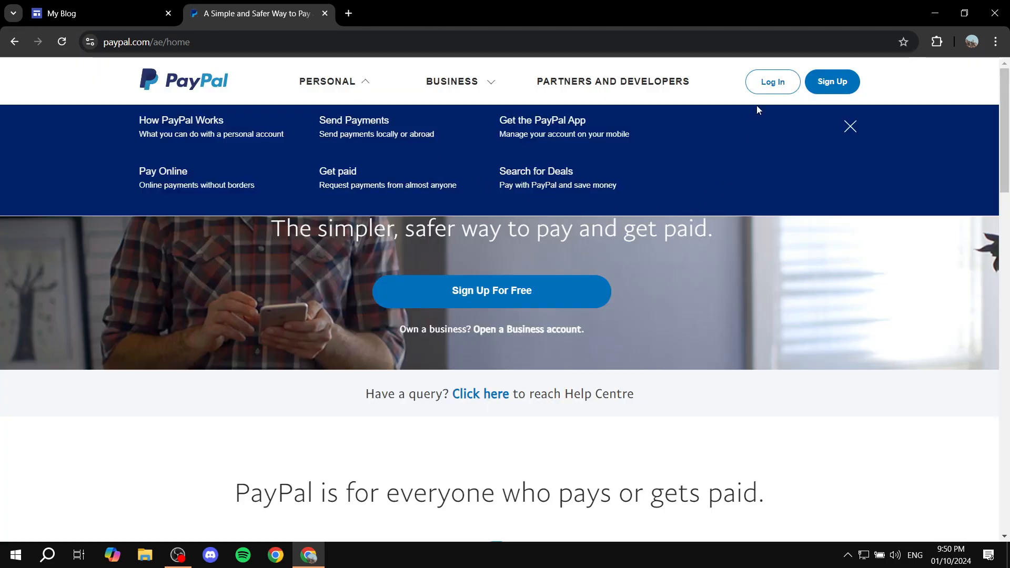
pyautogui.click(851, 127)
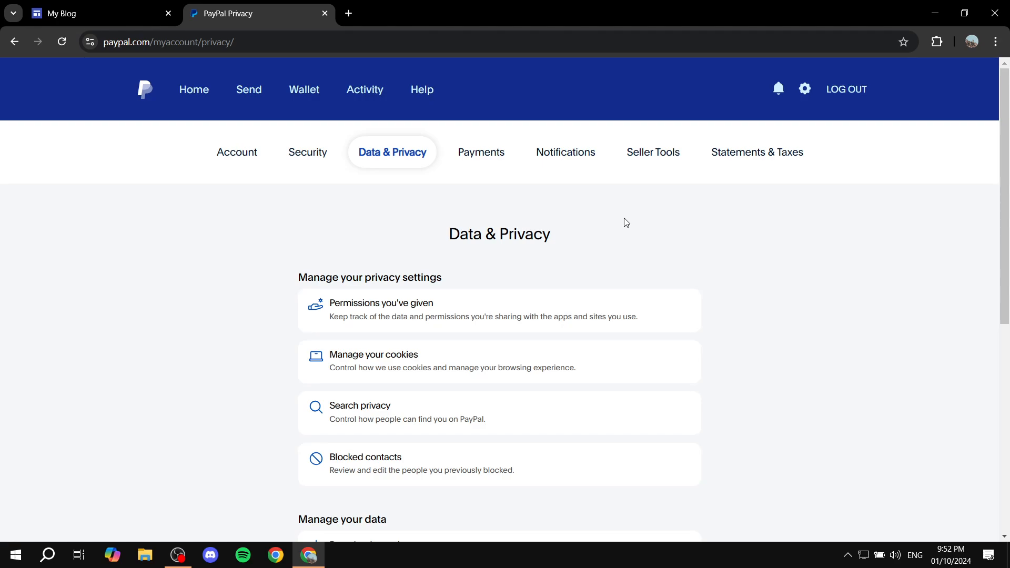
pyautogui.moveTo(814, 96)
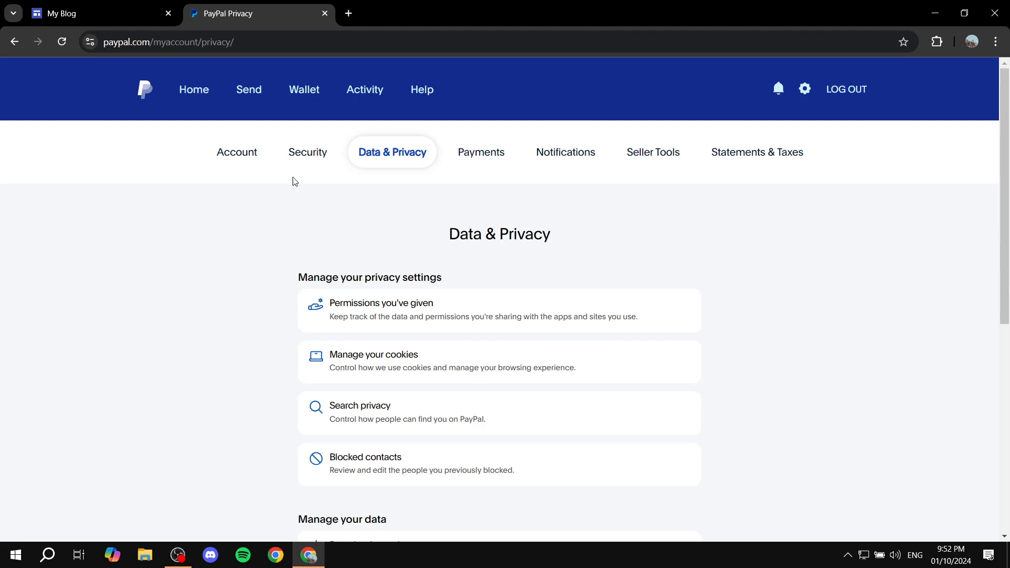
pyautogui.moveTo(836, 214)
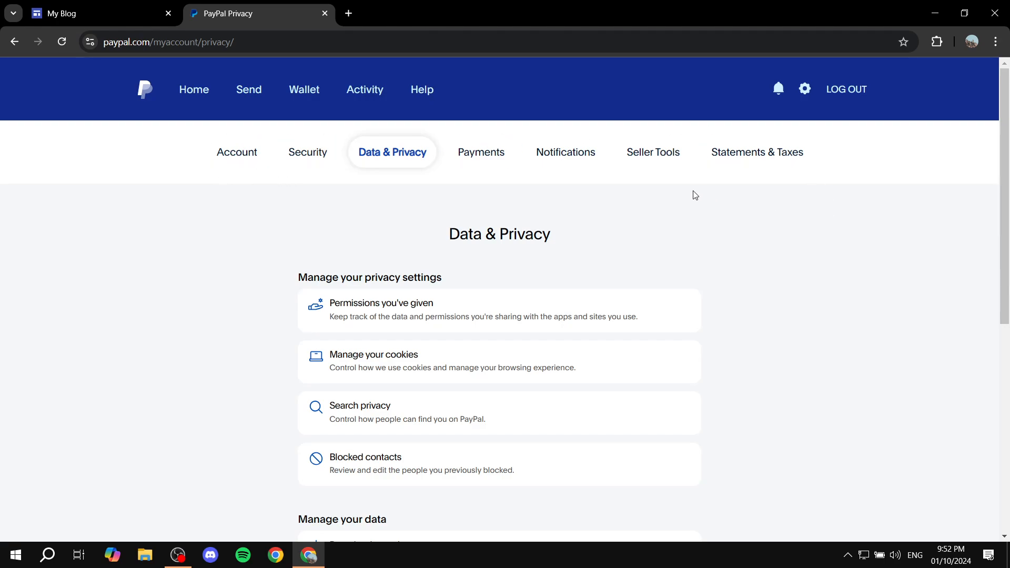
pyautogui.moveTo(653, 152)
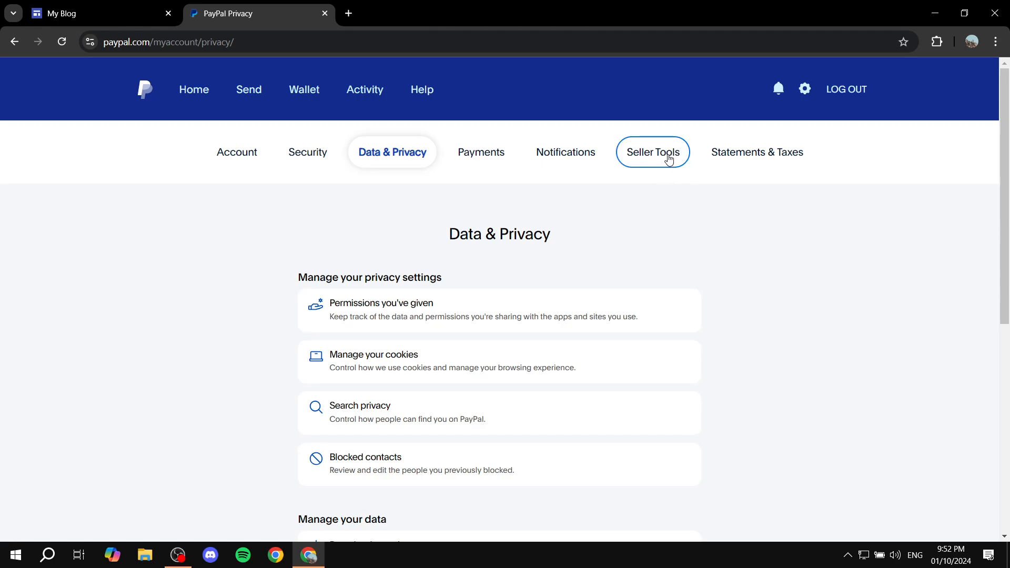
pyautogui.moveTo(668, 160)
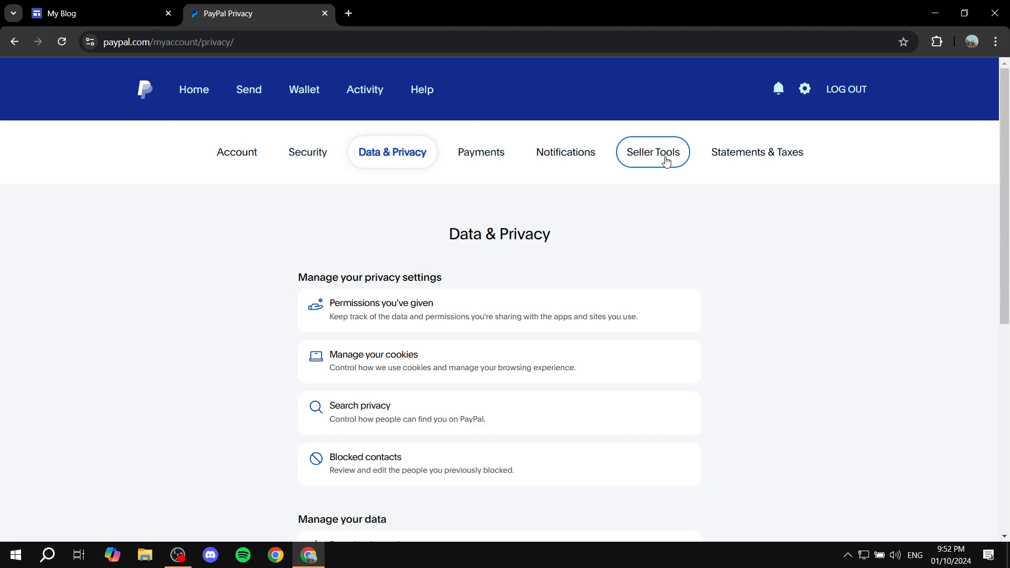
# Step: Switch from Data & Privacy to the Seller Tools settings page
pyautogui.click(652, 152)
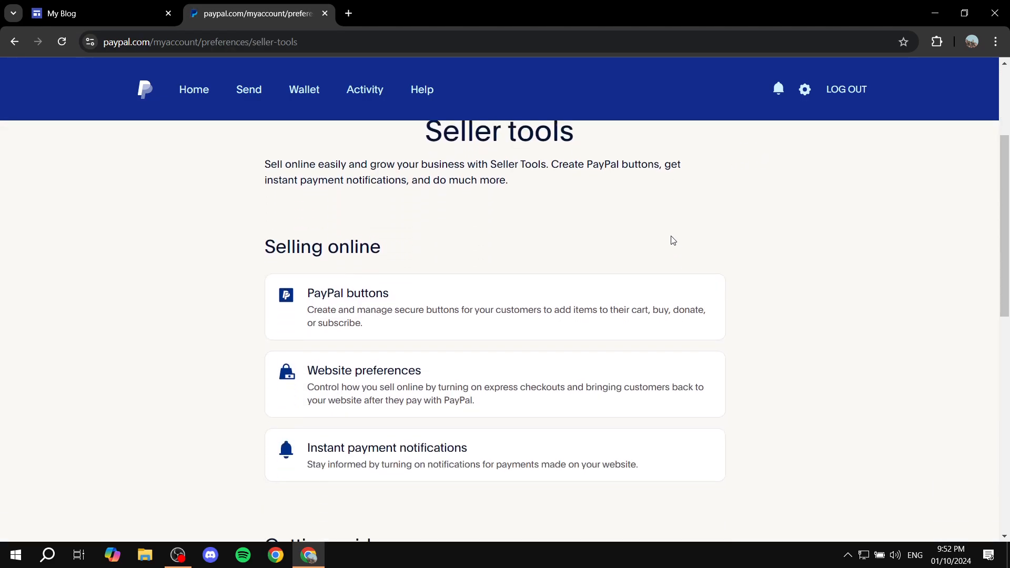
# Step: Choose PayPal buttons under Selling online on the Seller Tools page
pyautogui.scroll(-3)
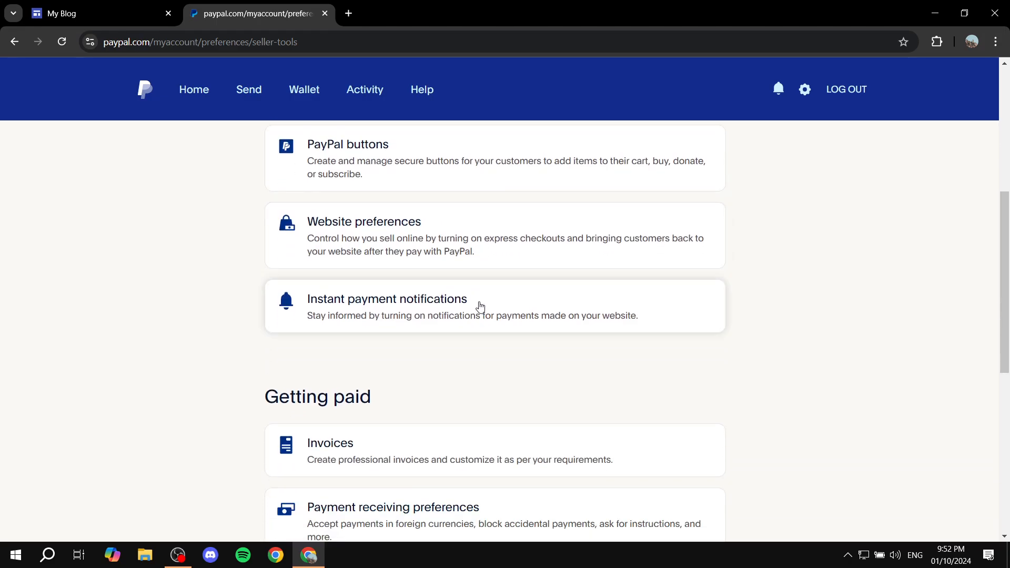
pyautogui.scroll(3)
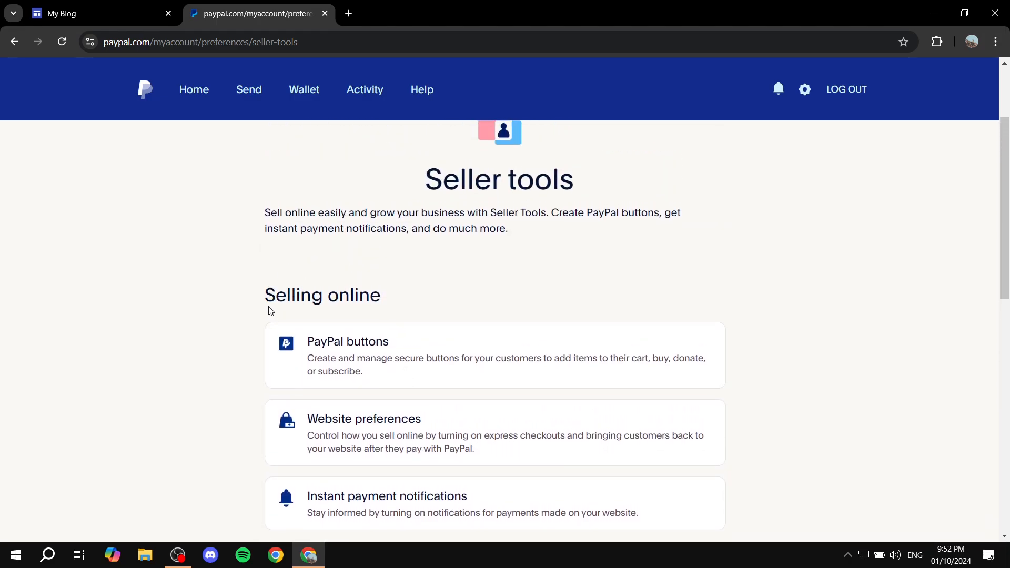
pyautogui.scroll(-3)
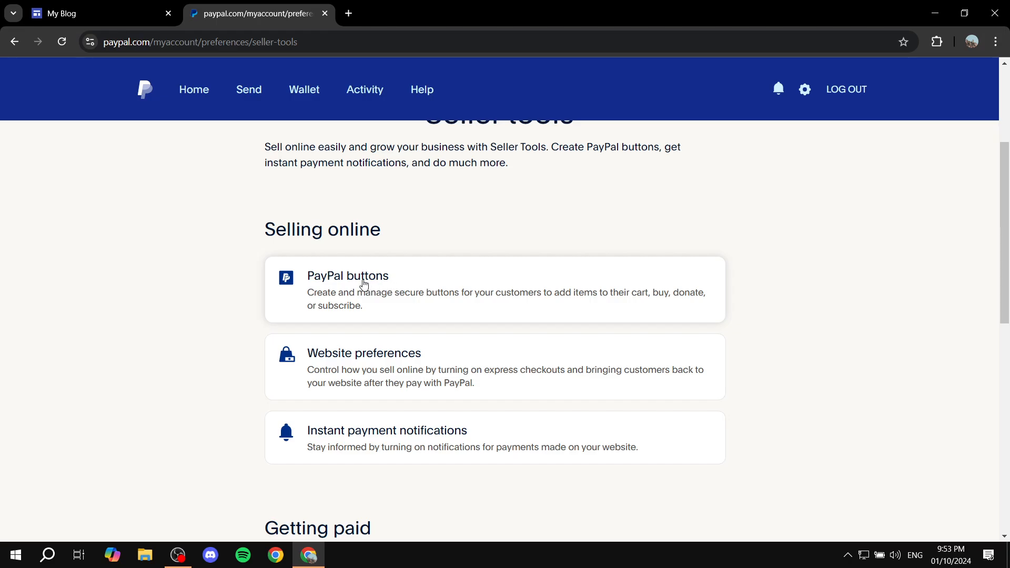
pyautogui.click(361, 284)
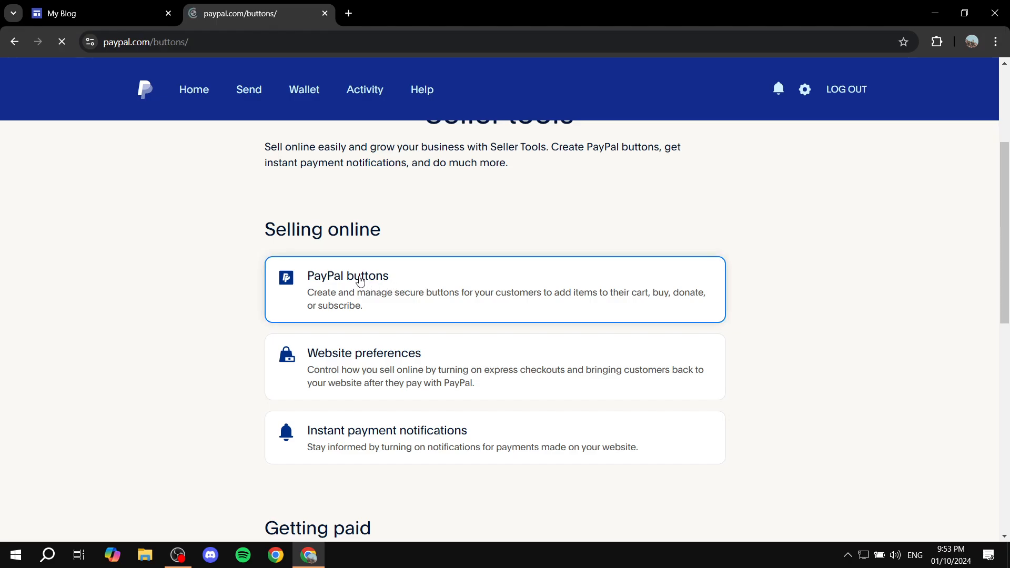
# Step: Check the My Blog tab, return to Make a PayPal Button and choose Buy Now
pyautogui.click(349, 276)
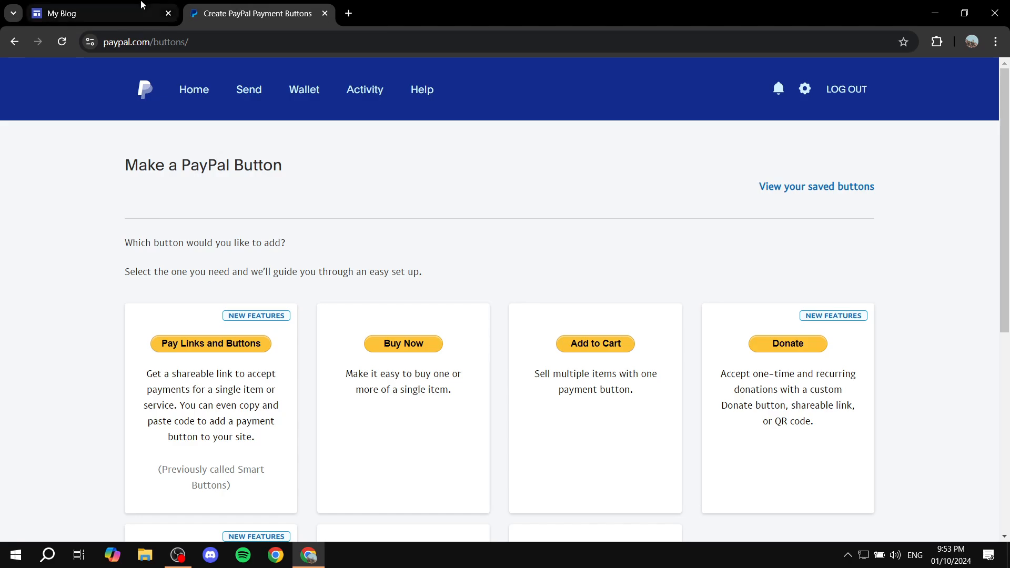
pyautogui.click(97, 12)
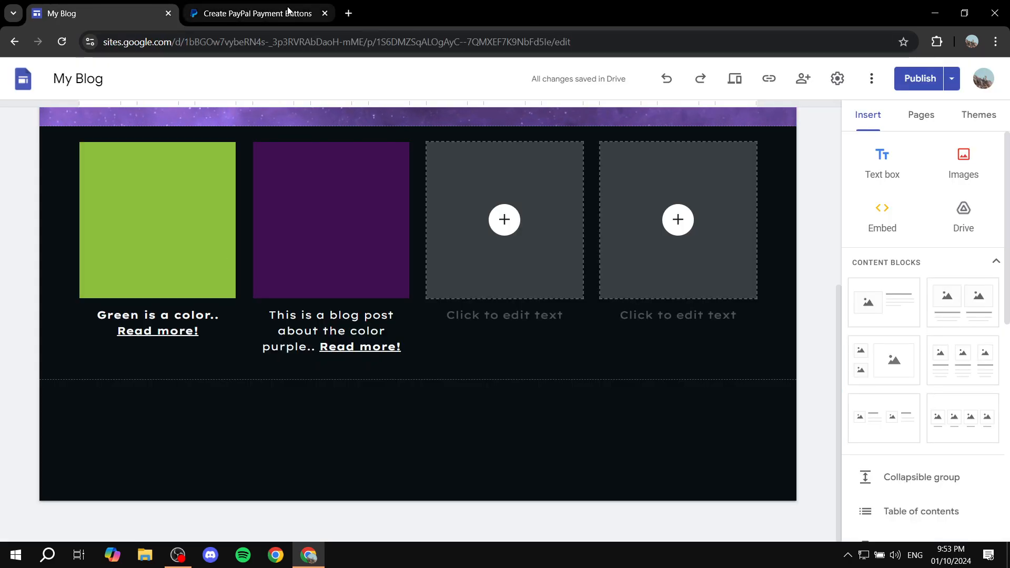
pyautogui.click(257, 12)
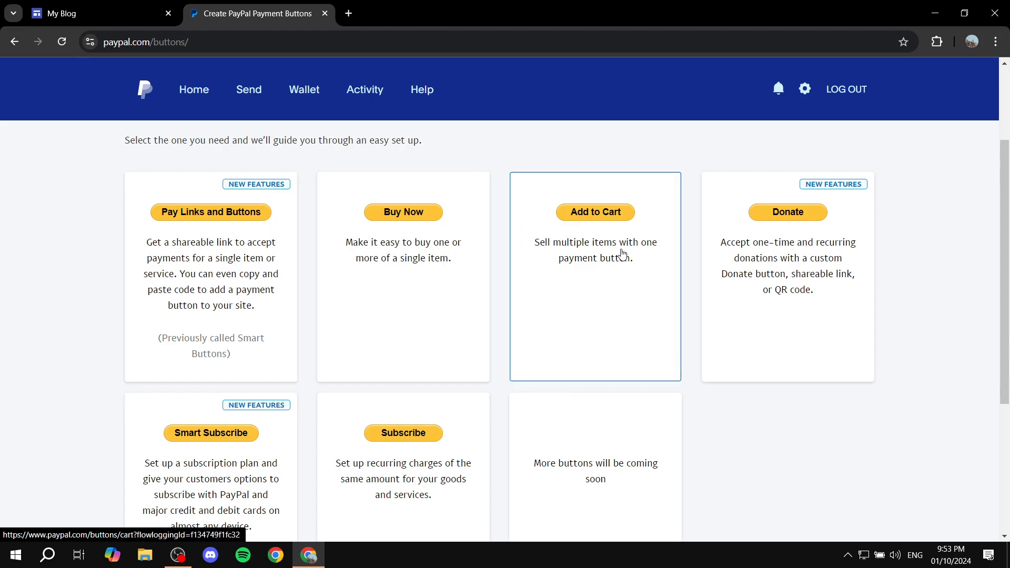
pyautogui.moveTo(270, 453)
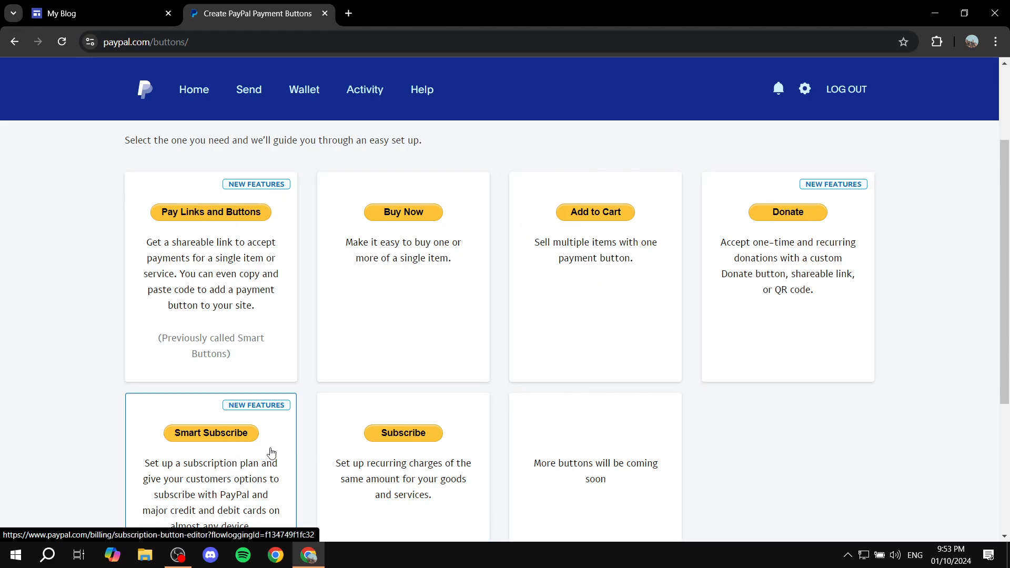
pyautogui.moveTo(622, 493)
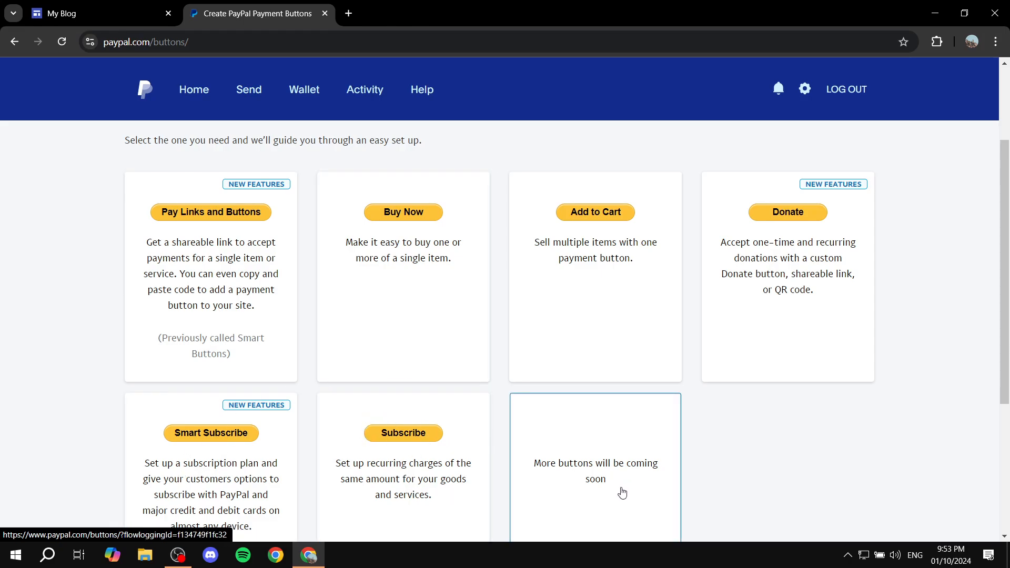
pyautogui.scroll(-3)
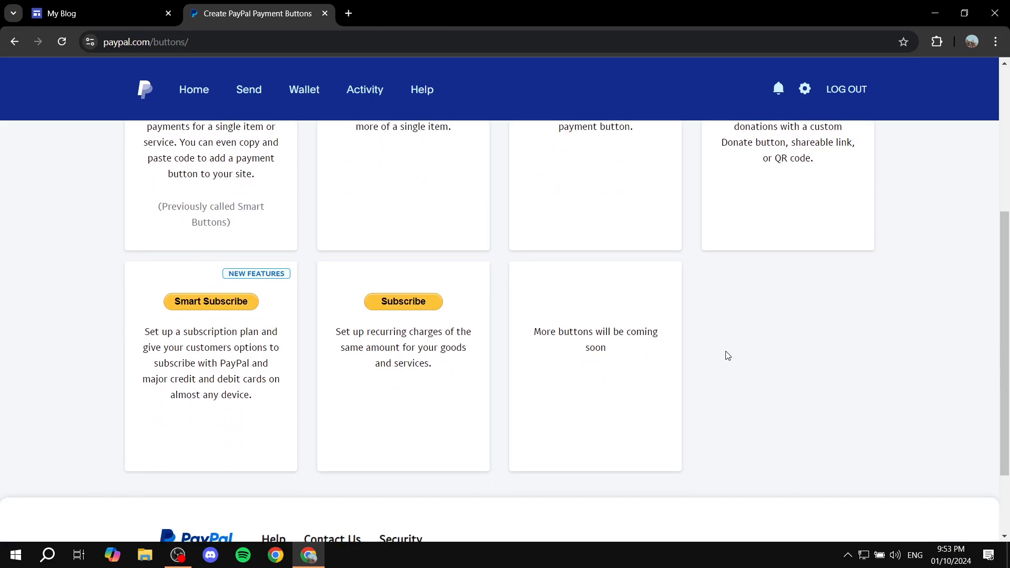
pyautogui.scroll(3)
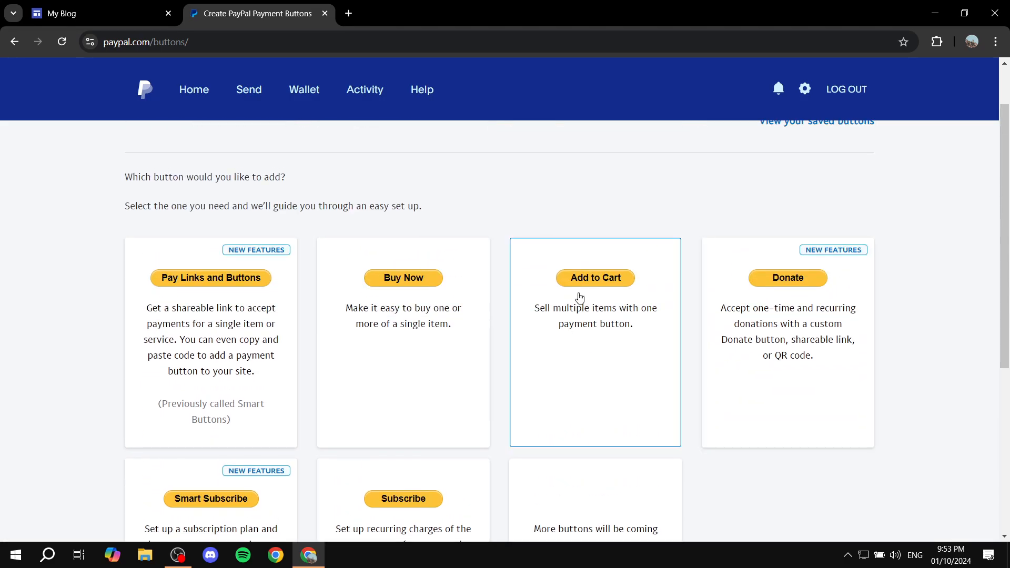
pyautogui.moveTo(472, 443)
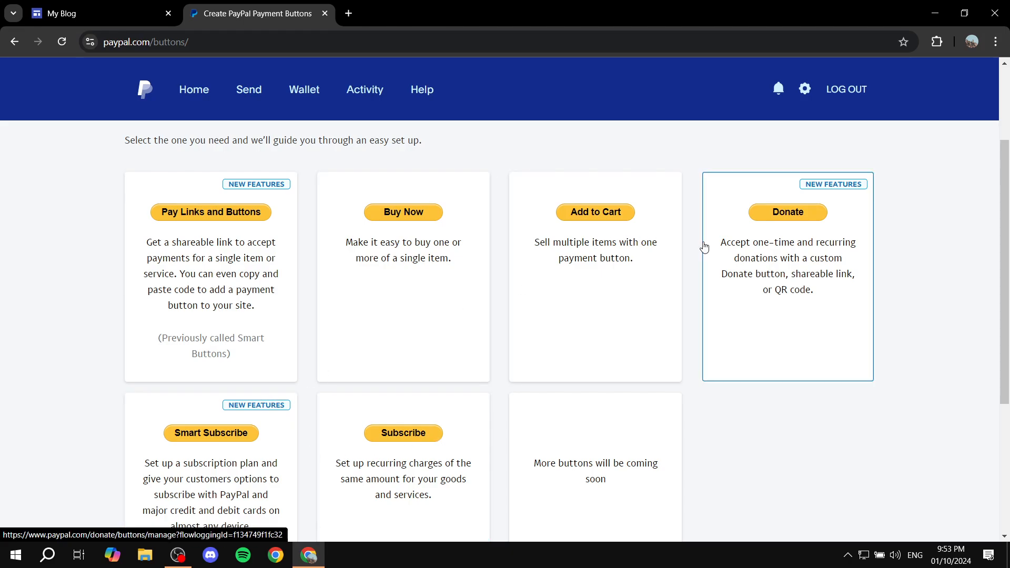
pyautogui.moveTo(591, 272)
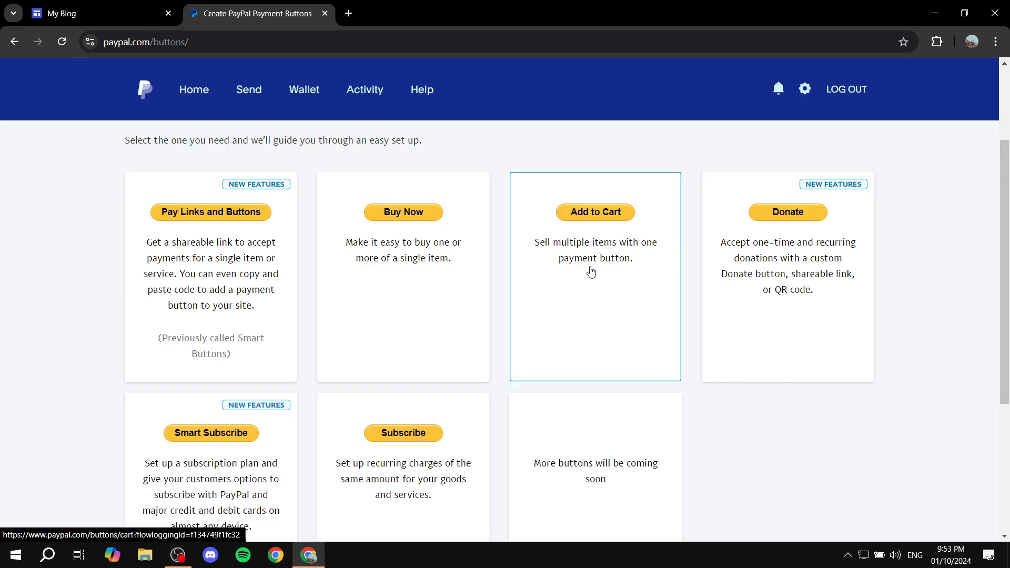
pyautogui.moveTo(443, 265)
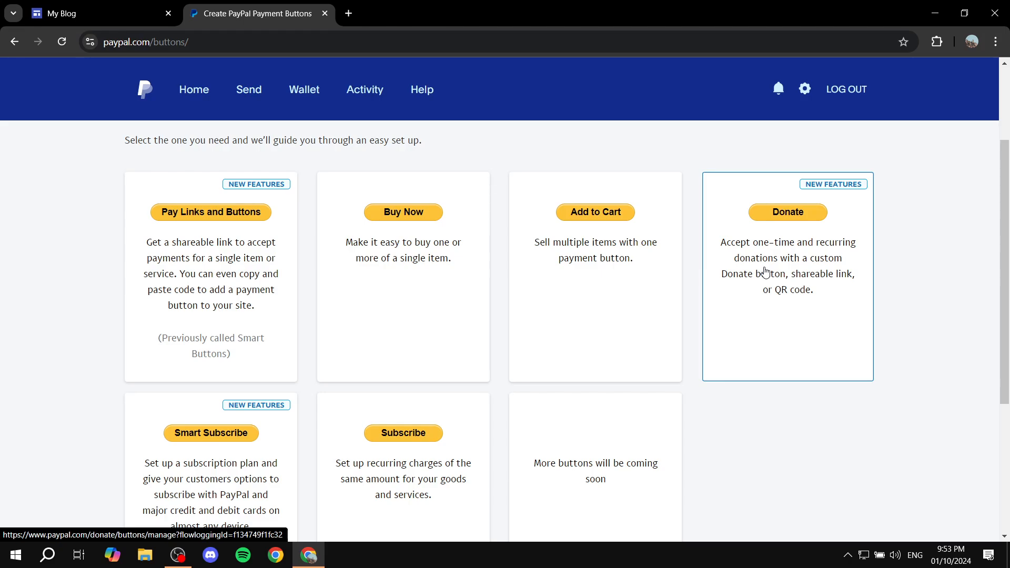
pyautogui.click(403, 212)
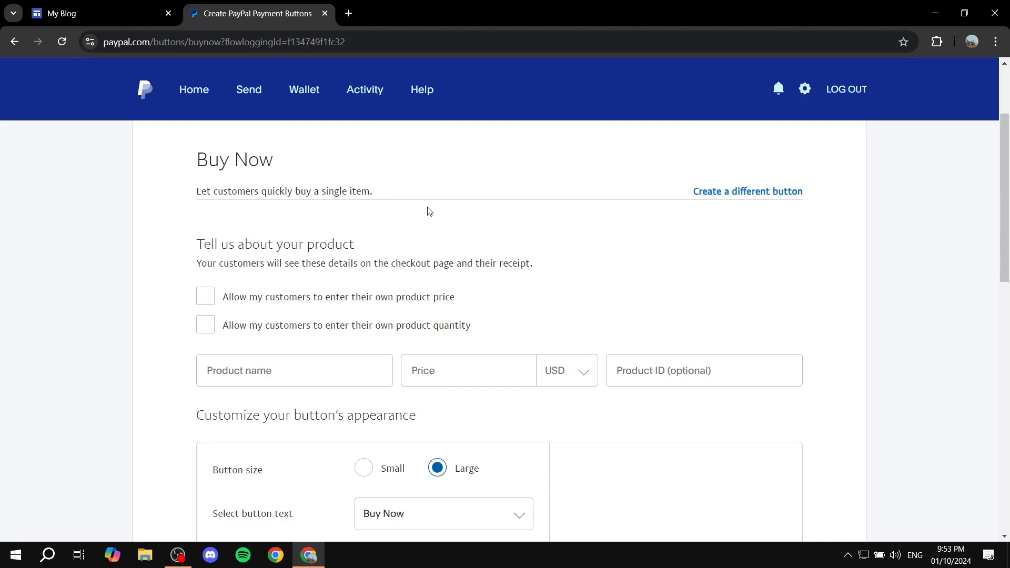
# Step: Allow customers to enter their own quantity while keeping the price fixed
pyautogui.scroll(-3)
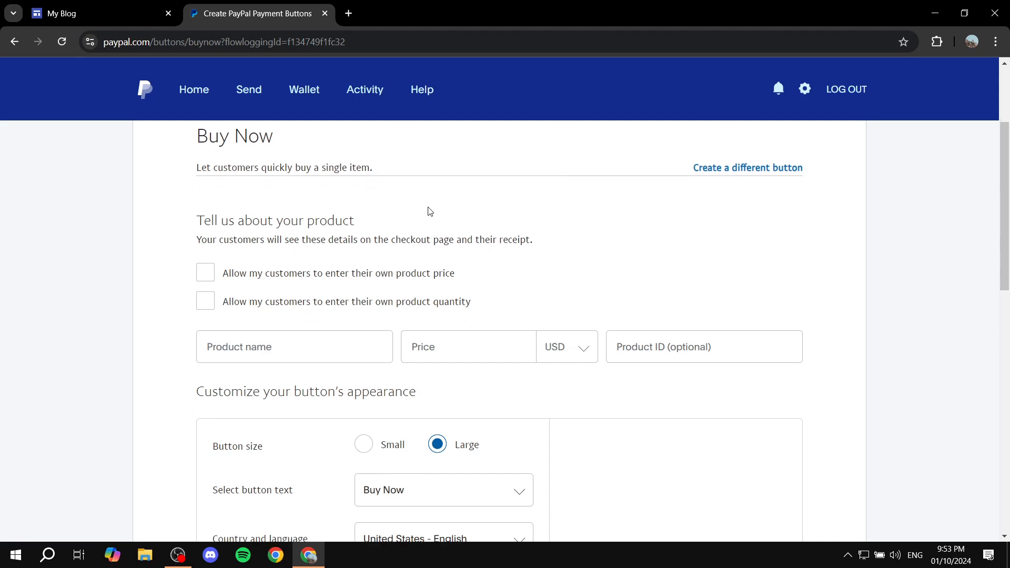
pyautogui.scroll(-3)
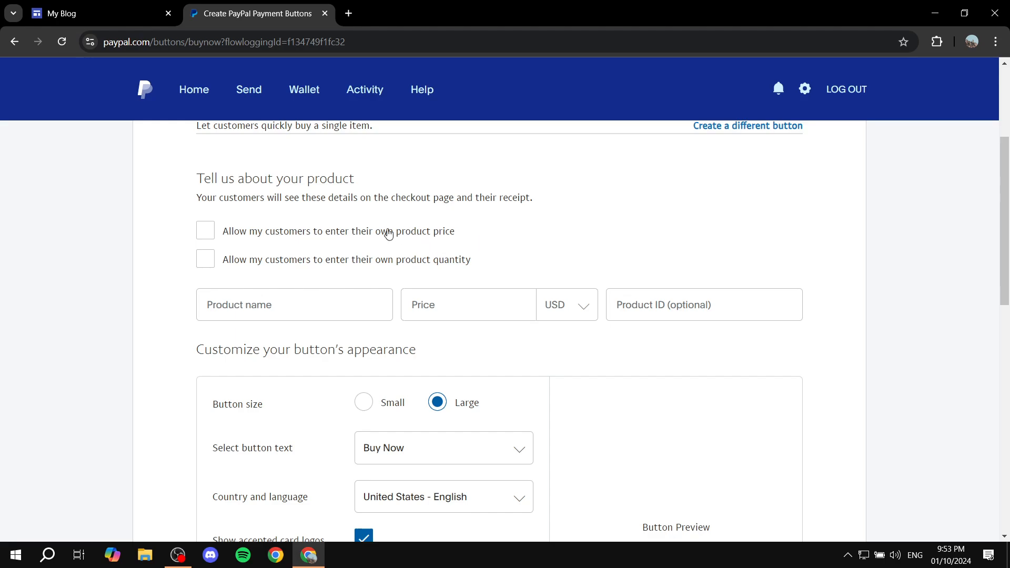
pyautogui.click(206, 231)
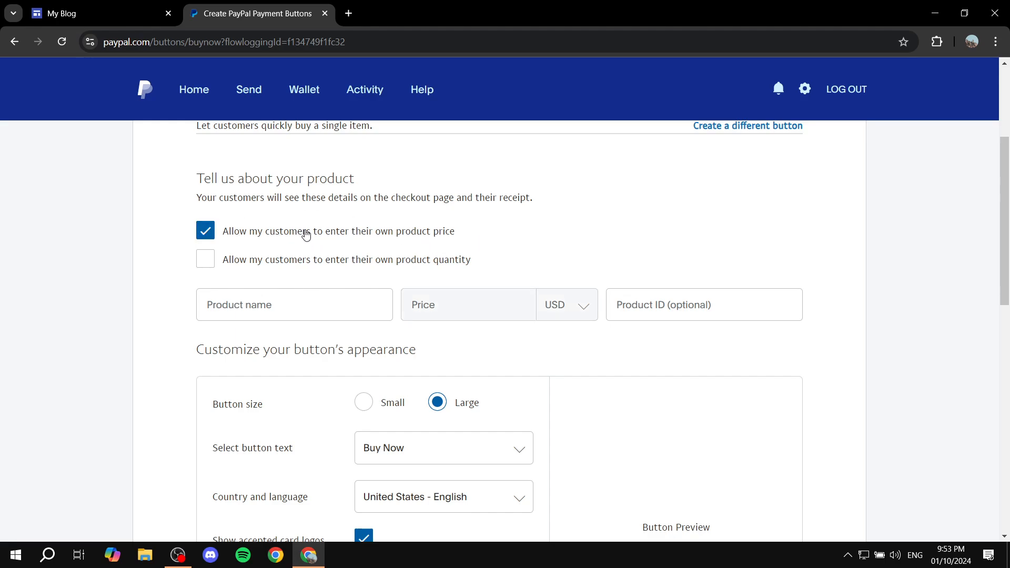
pyautogui.click(205, 230)
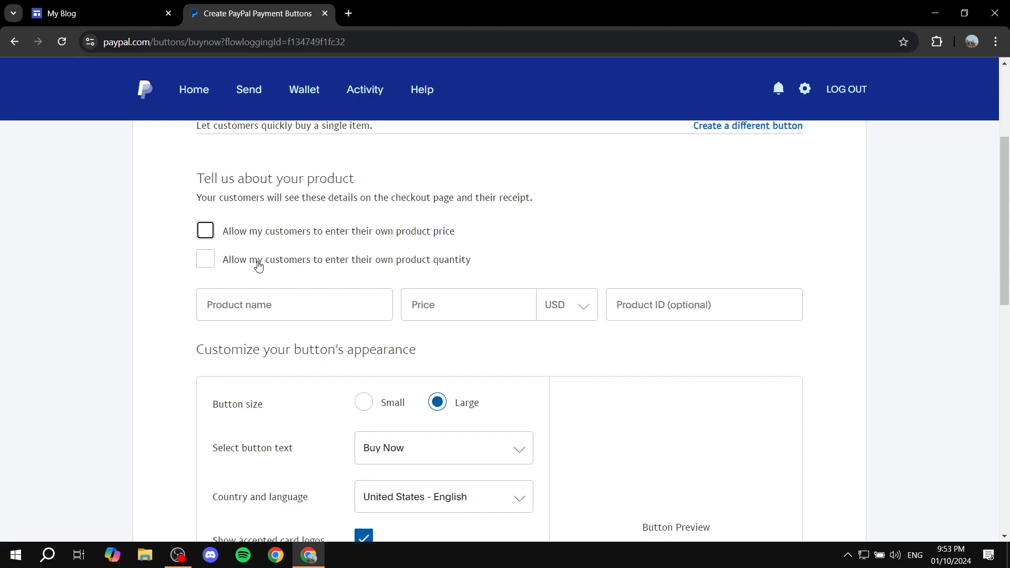
pyautogui.moveTo(510, 275)
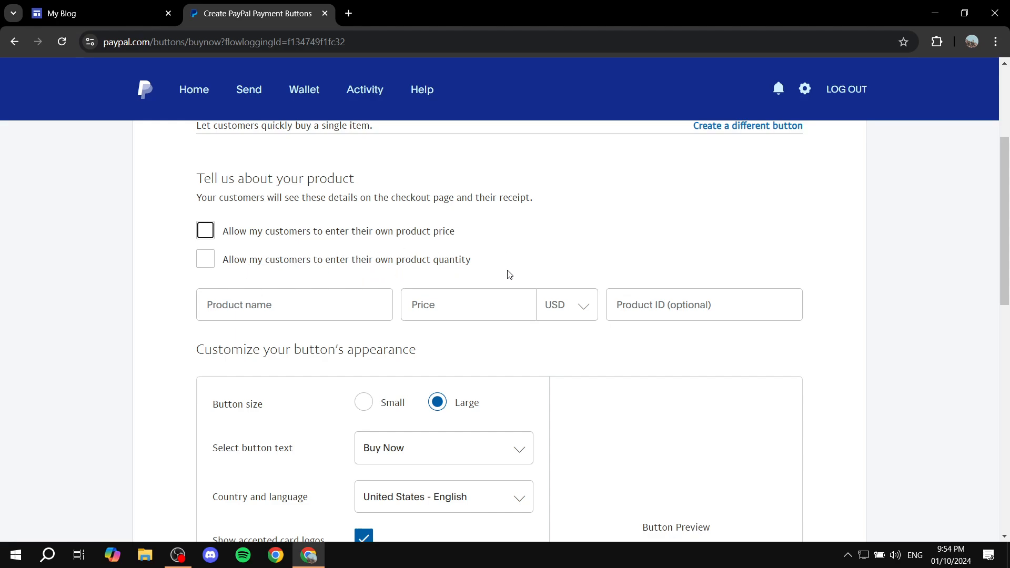
pyautogui.click(205, 259)
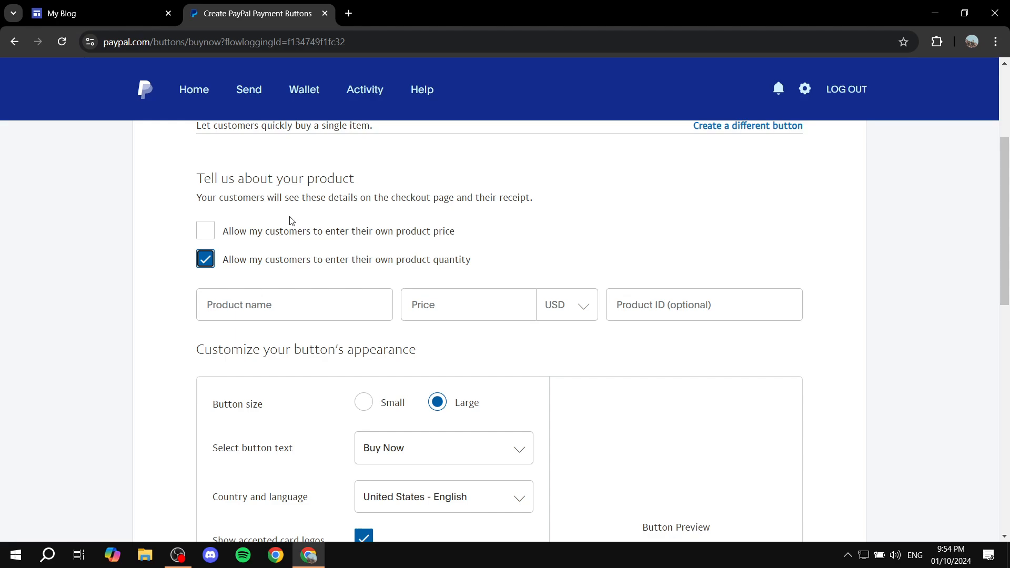
# Step: Name the product Test and set its price to 200 USD
pyautogui.click(294, 305)
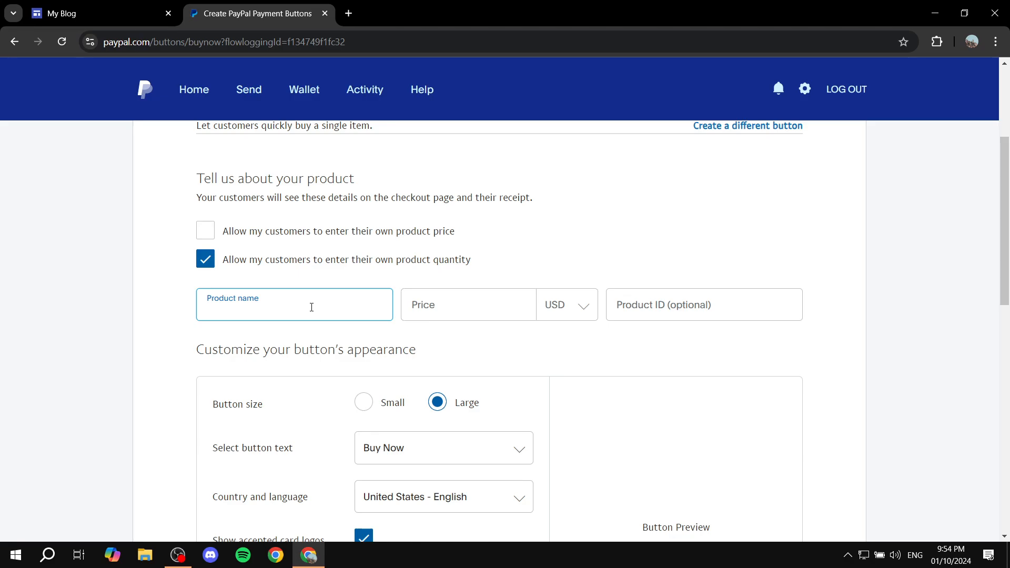
pyautogui.click(294, 310)
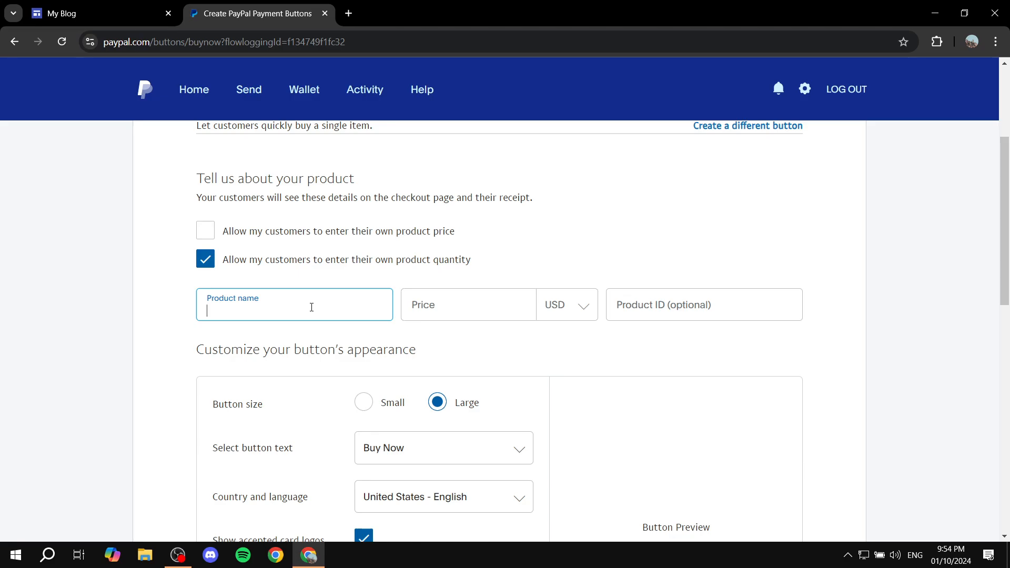
pyautogui.write('Test')
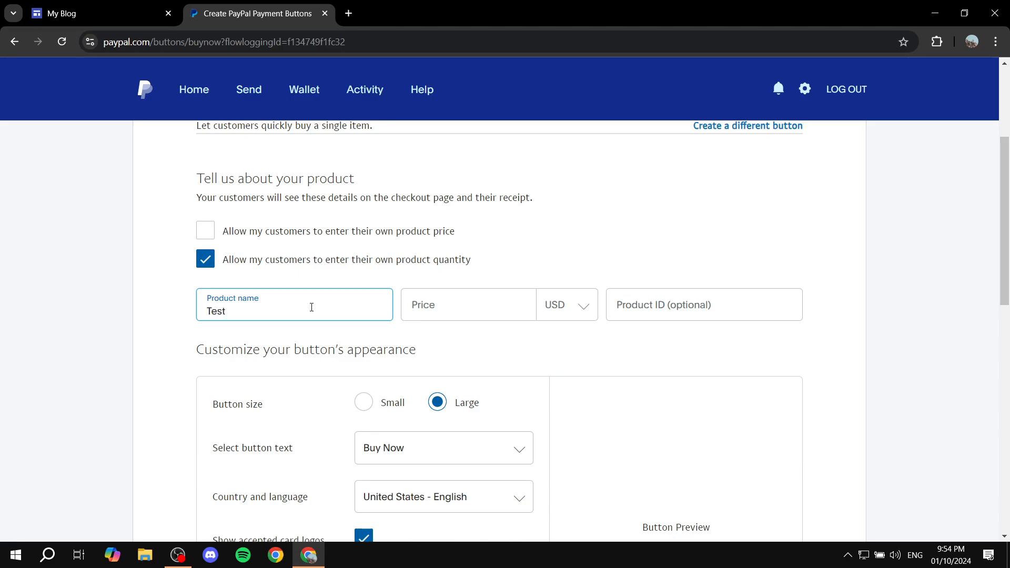
pyautogui.click(468, 306)
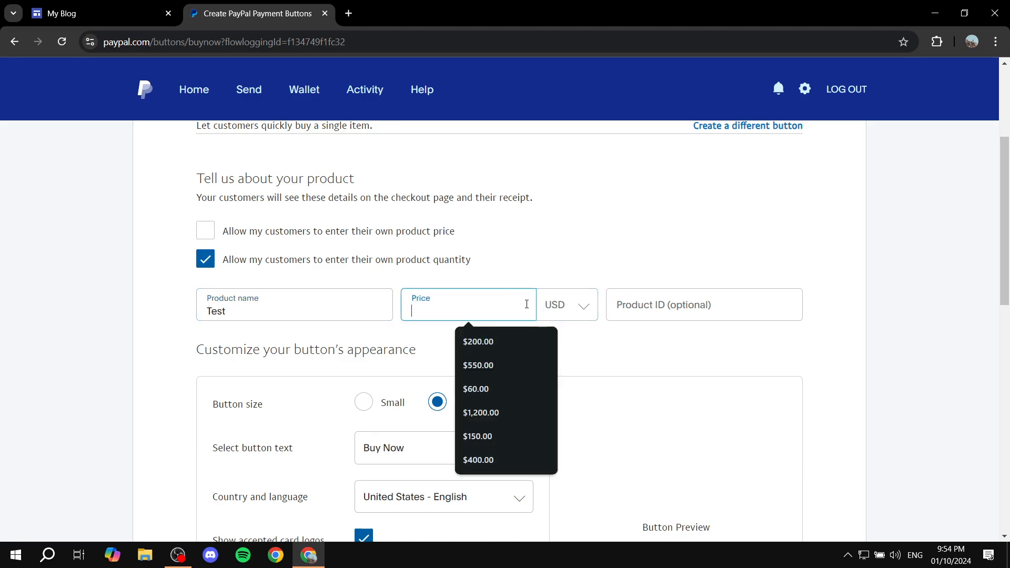
pyautogui.write('2')
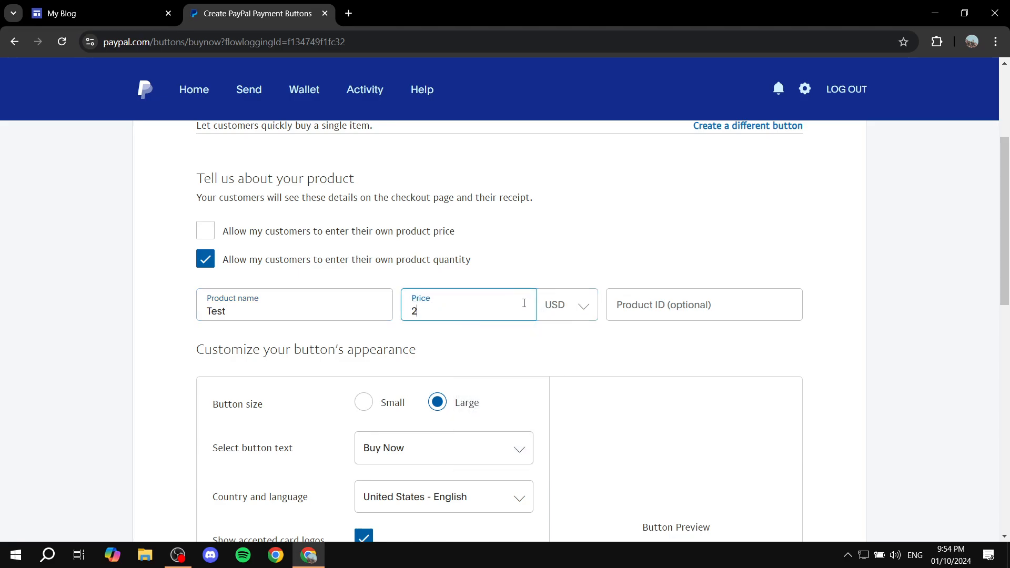
pyautogui.write('00')
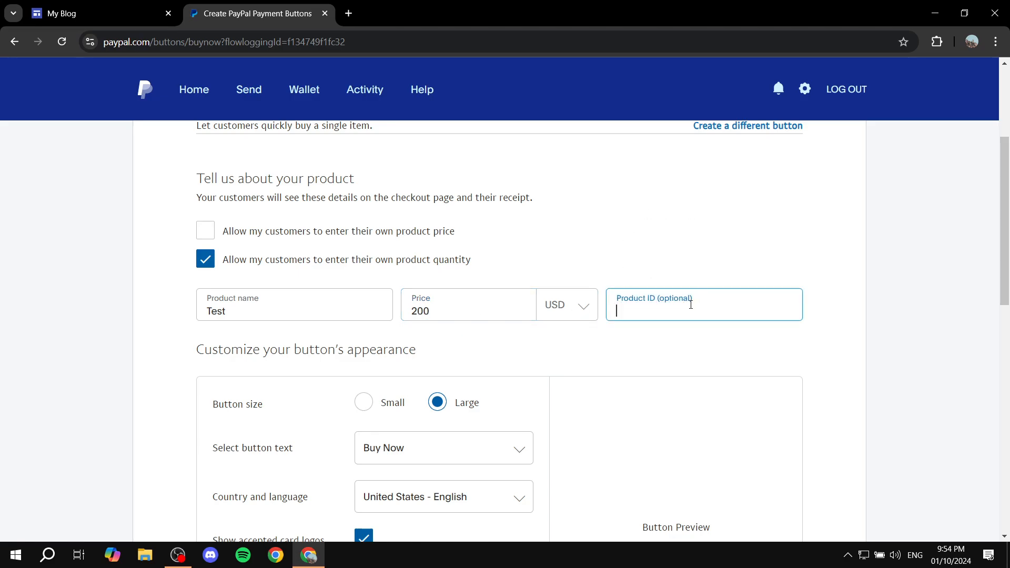
pyautogui.scroll(-3)
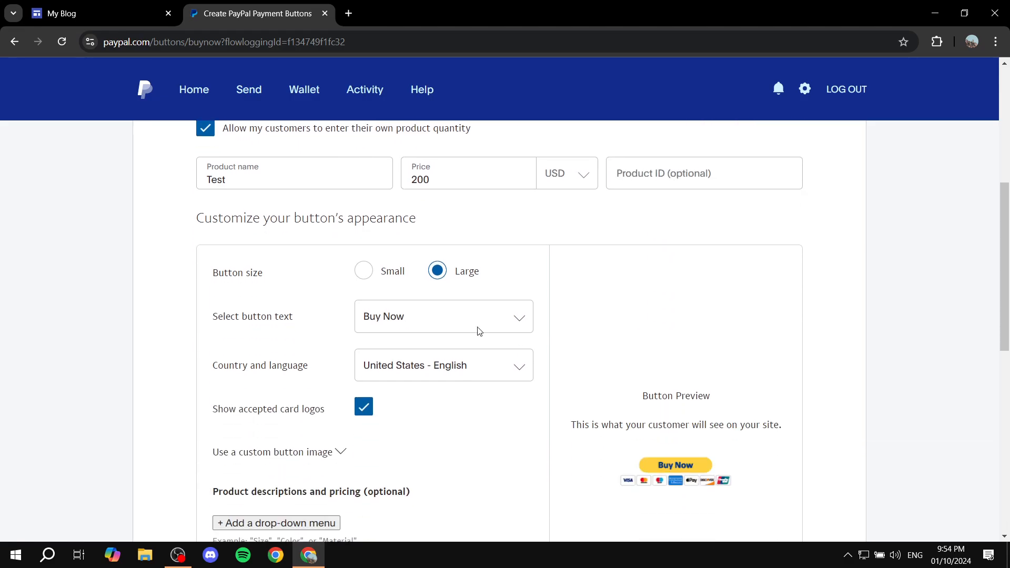
pyautogui.moveTo(524, 251)
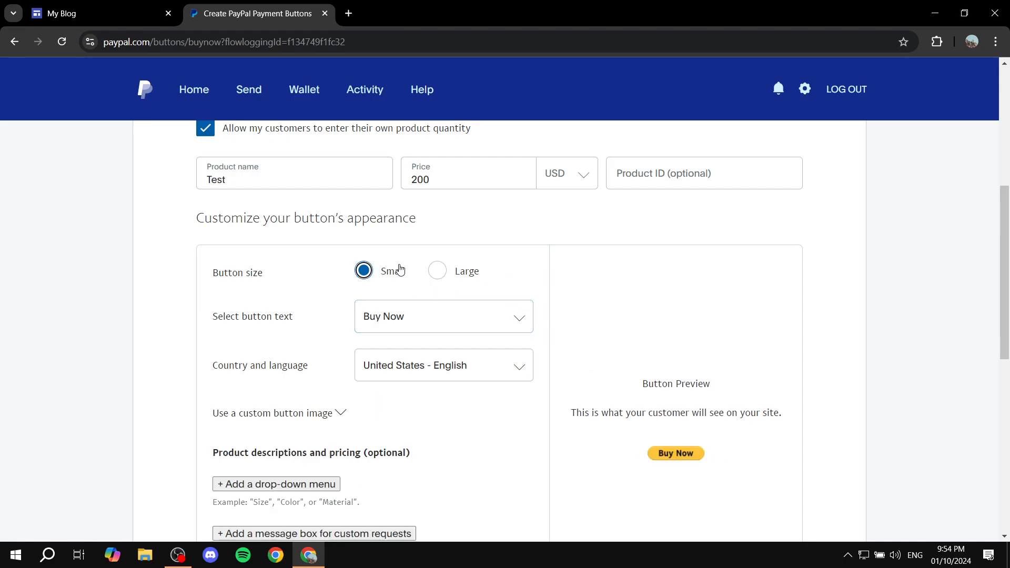
pyautogui.scroll(-3)
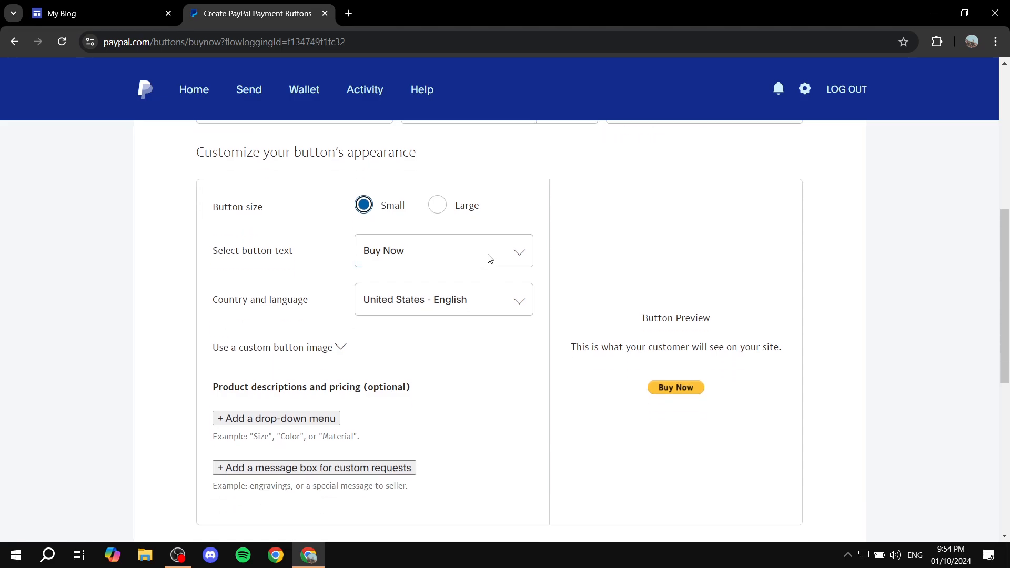
pyautogui.click(437, 205)
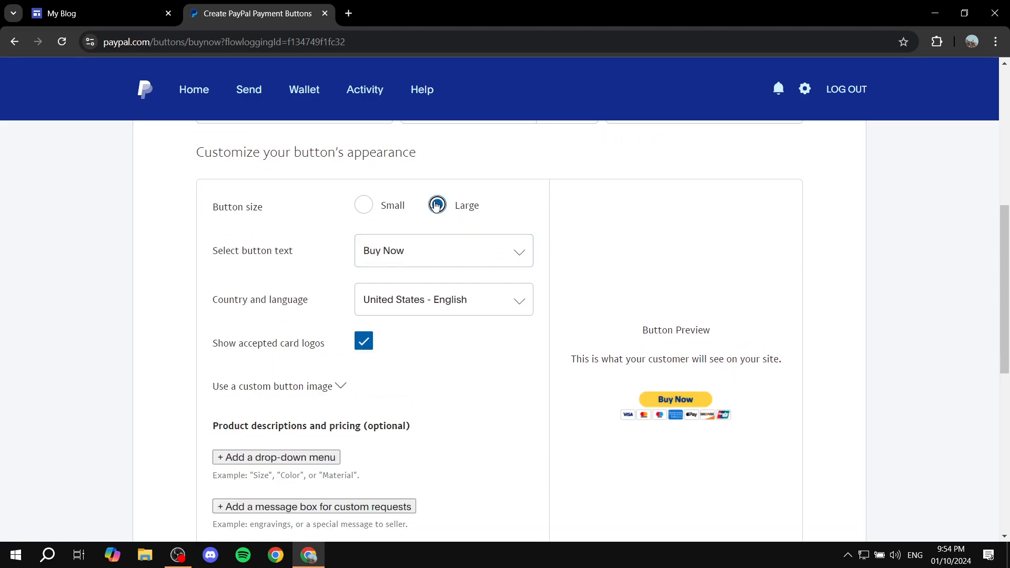
pyautogui.click(437, 205)
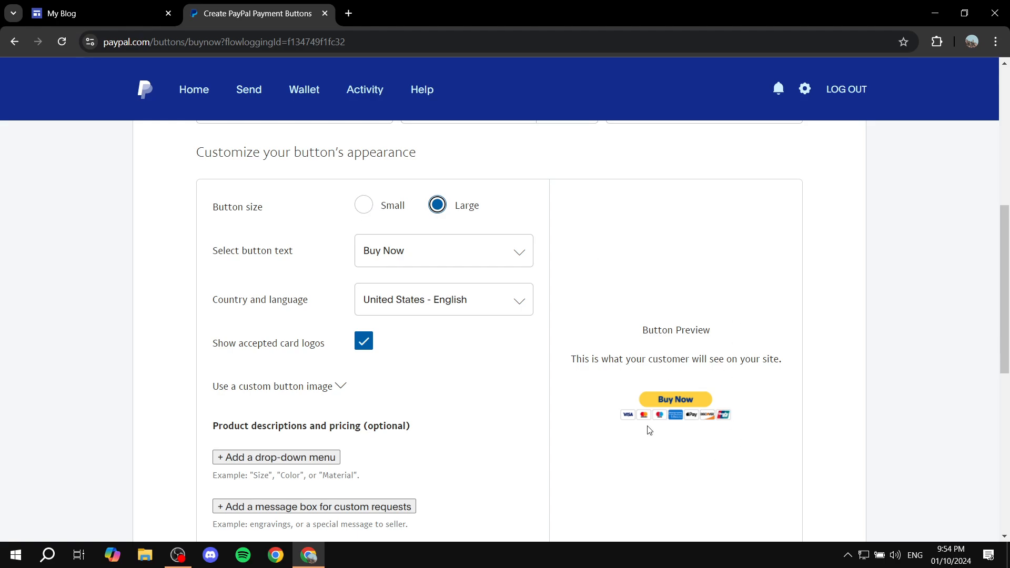
pyautogui.moveTo(471, 262)
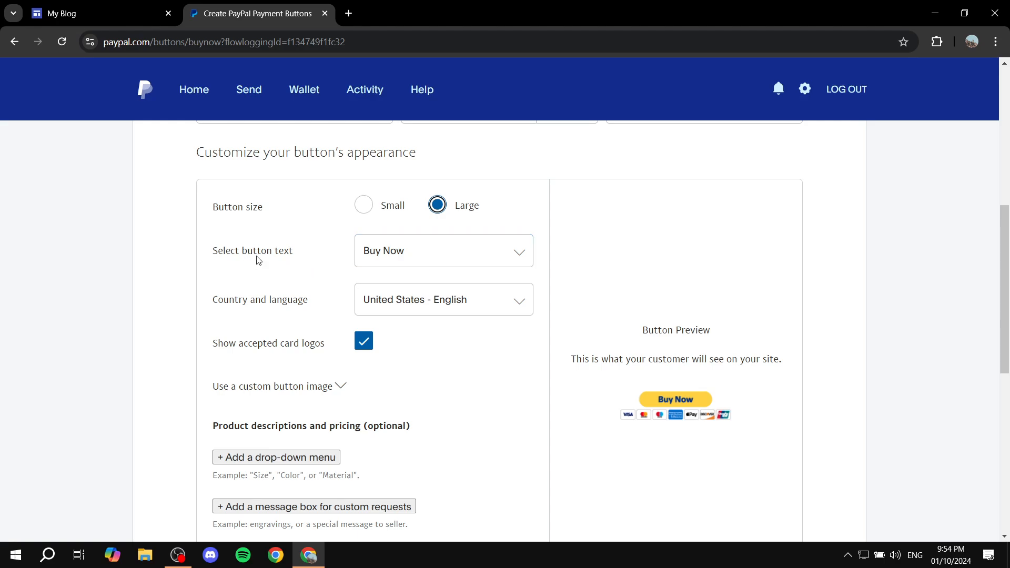
pyautogui.click(443, 251)
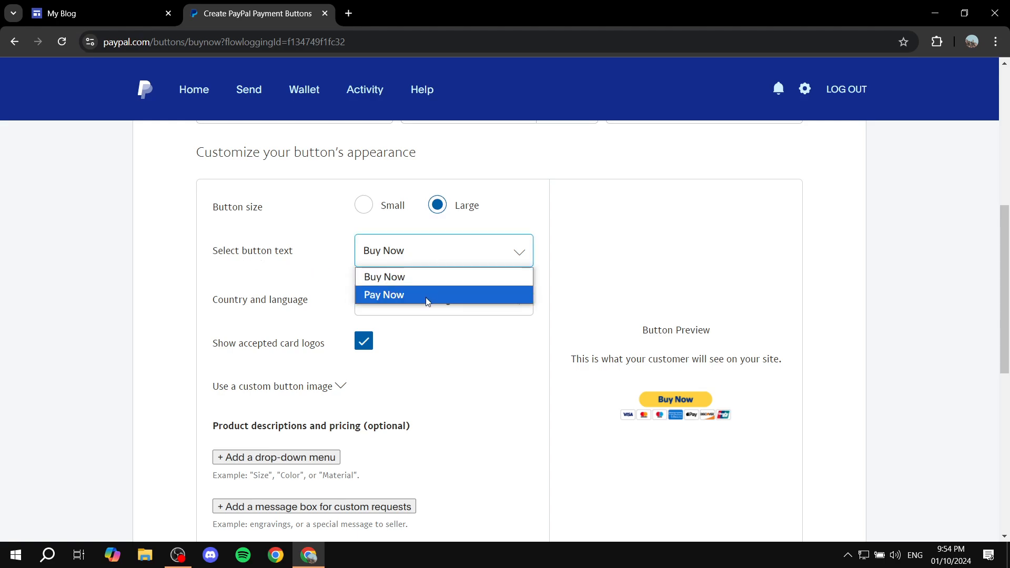
pyautogui.click(384, 277)
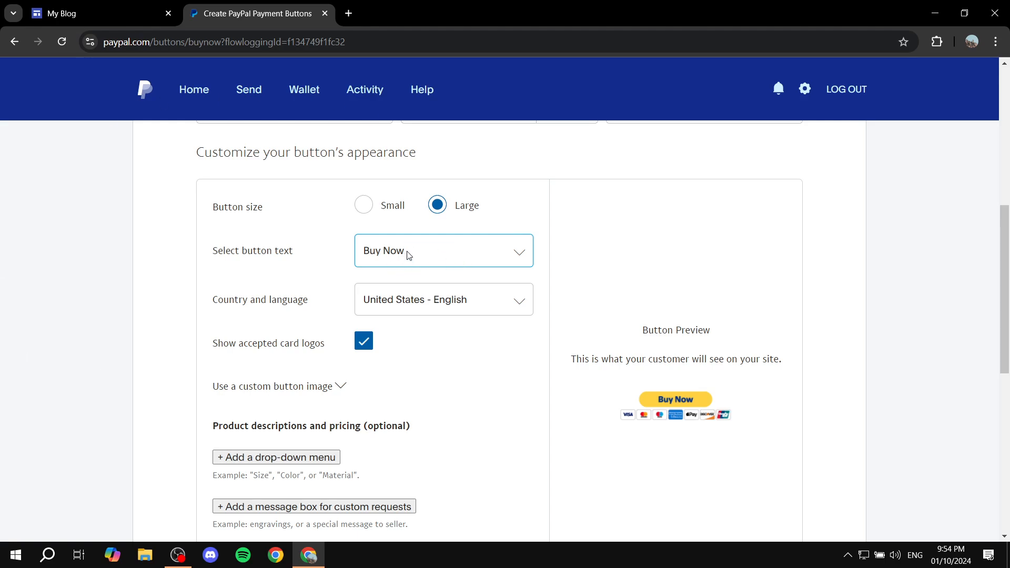
pyautogui.scroll(-3)
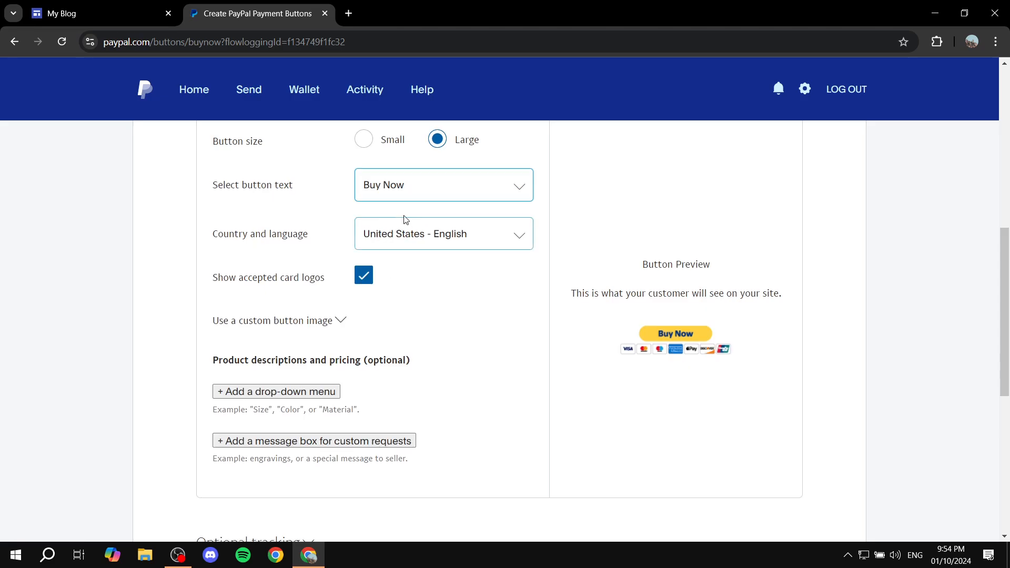
pyautogui.click(443, 234)
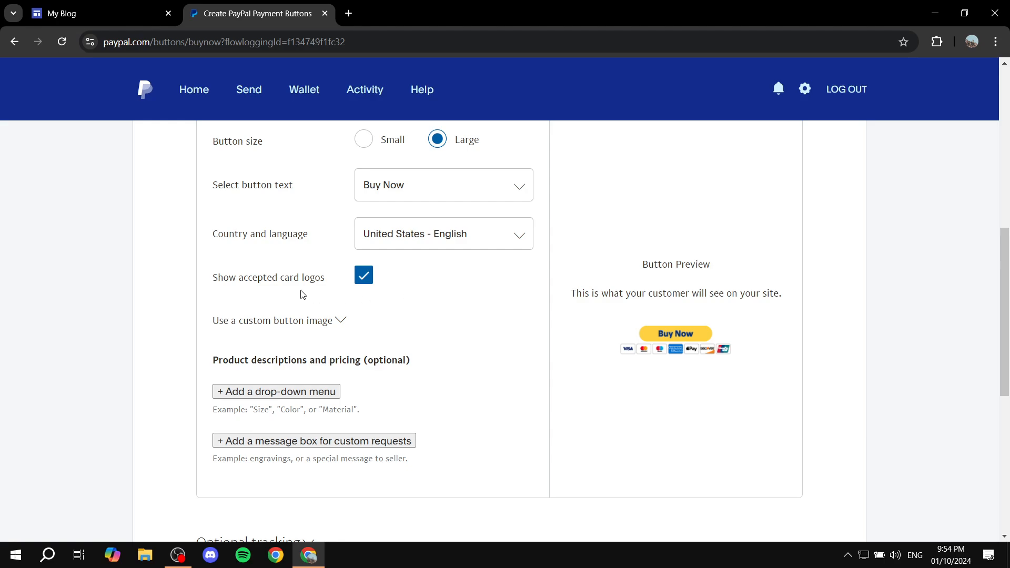
pyautogui.click(363, 275)
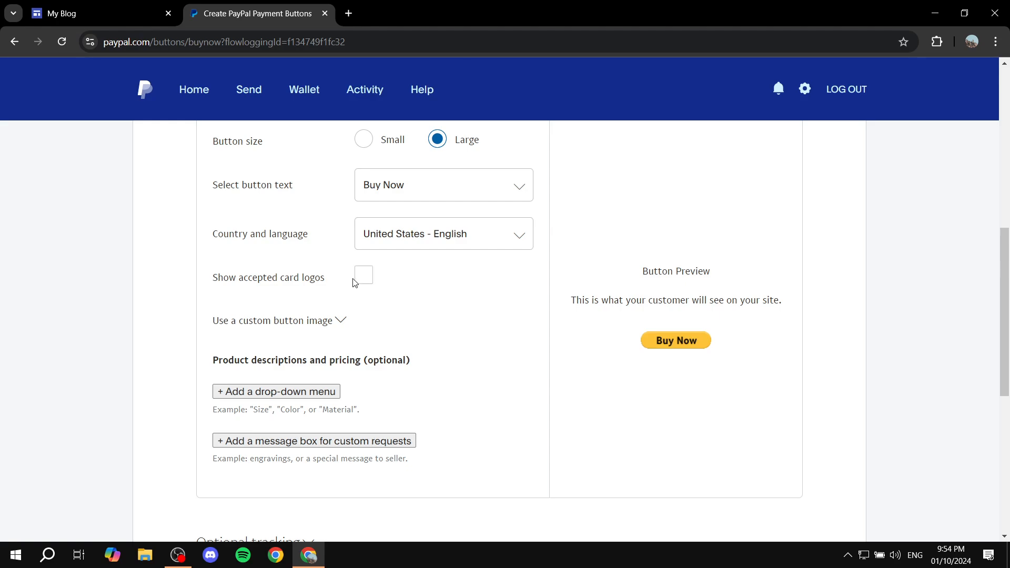
pyautogui.click(363, 274)
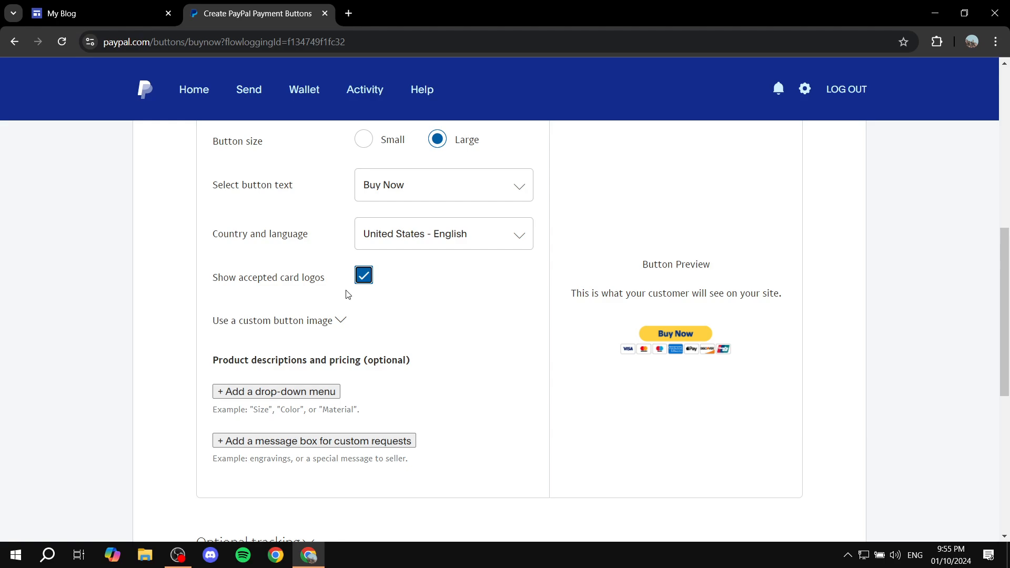
pyautogui.scroll(-3)
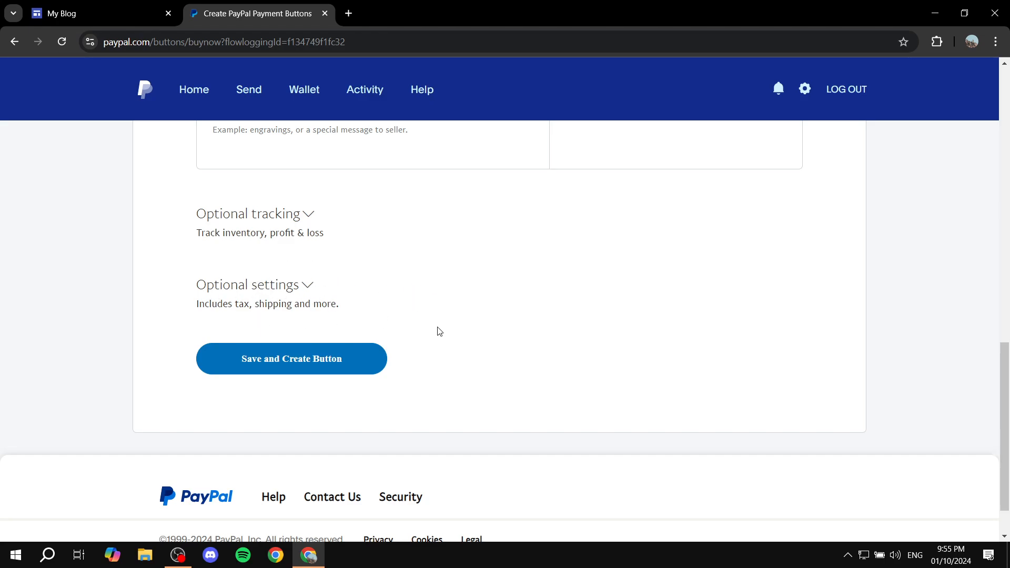
# Step: Save and create the Buy Now button to get its generated HTML code
pyautogui.scroll(-3)
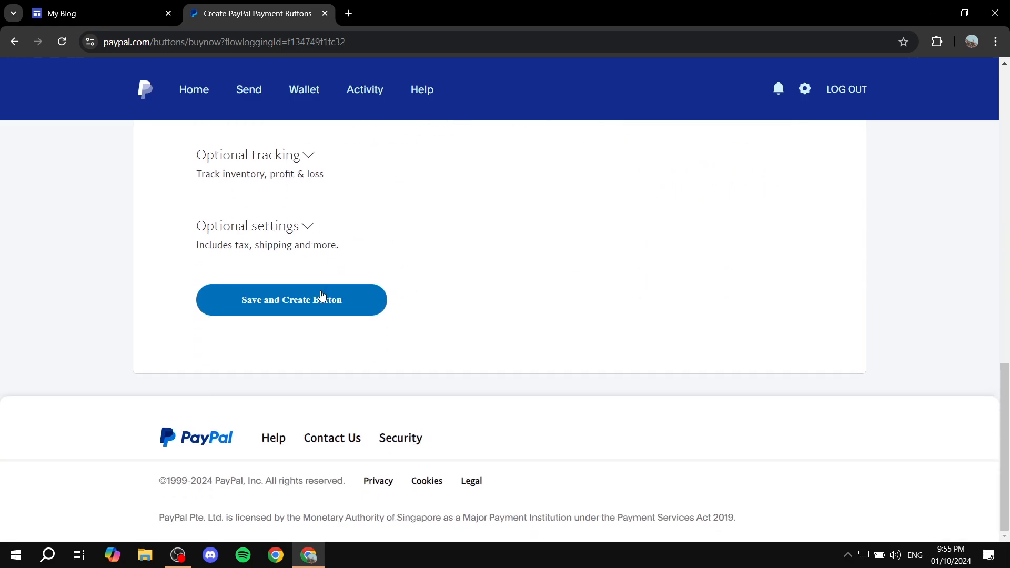
pyautogui.click(292, 299)
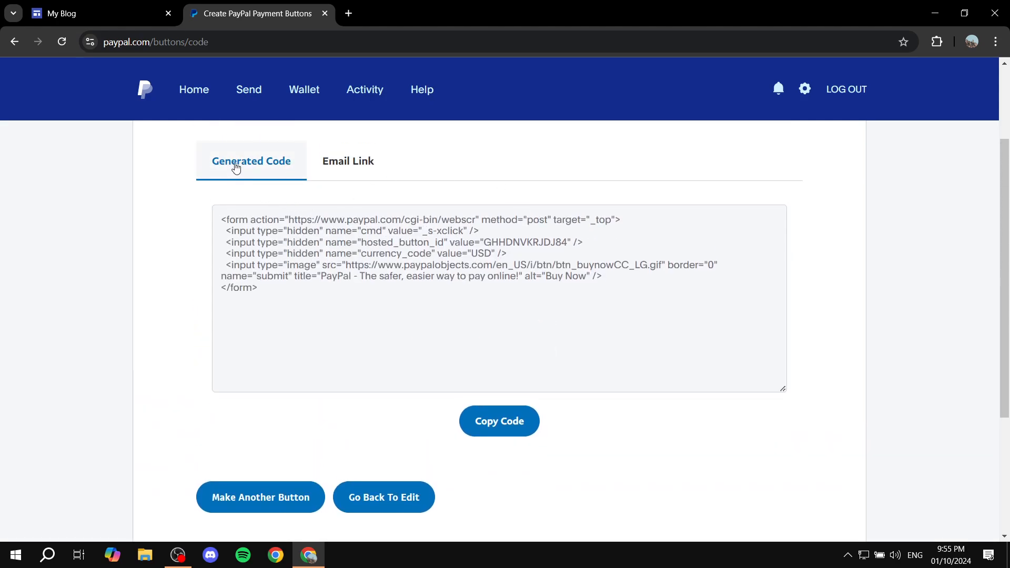
# Step: Copy the generated button code and close the PayPal tab
pyautogui.click(498, 421)
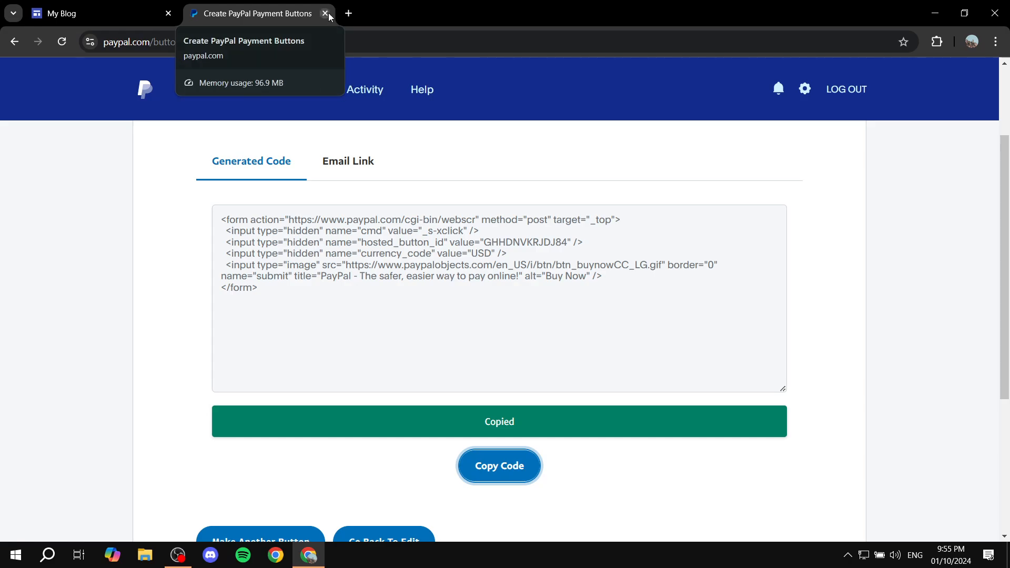
pyautogui.click(326, 14)
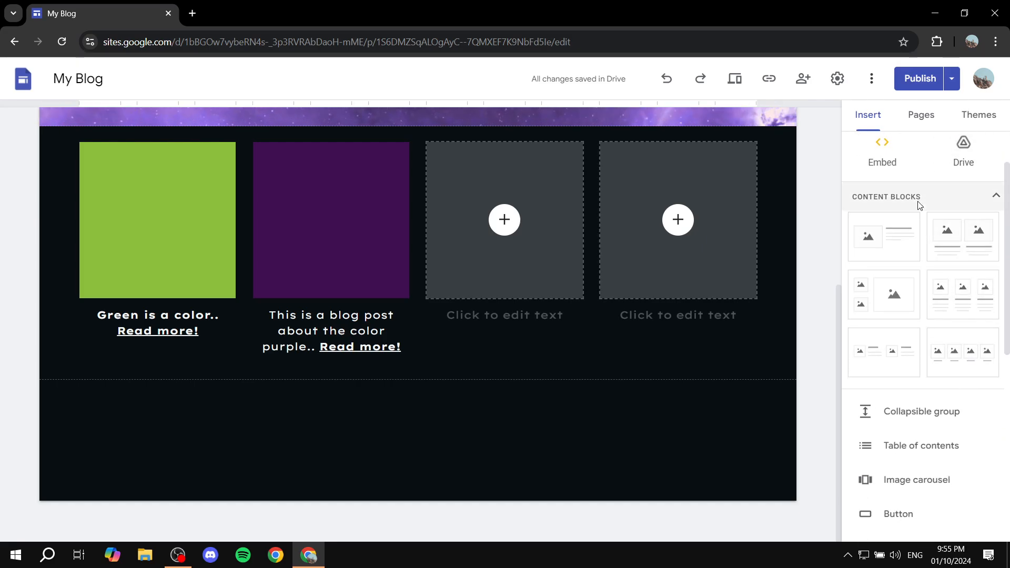
# Step: Insert the copied PayPal code as an Embed code block on the My Blog page
pyautogui.click(882, 151)
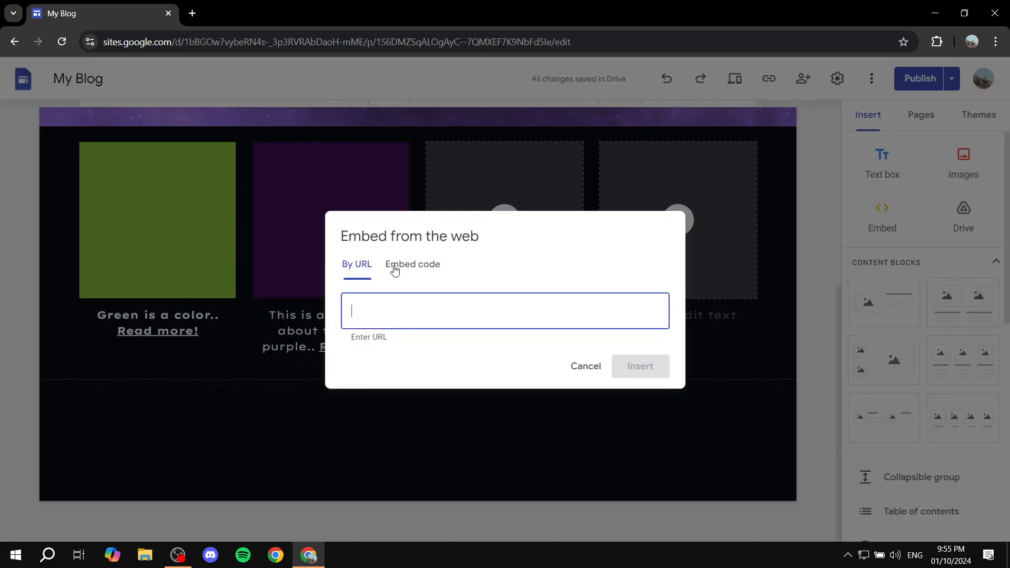
pyautogui.click(413, 264)
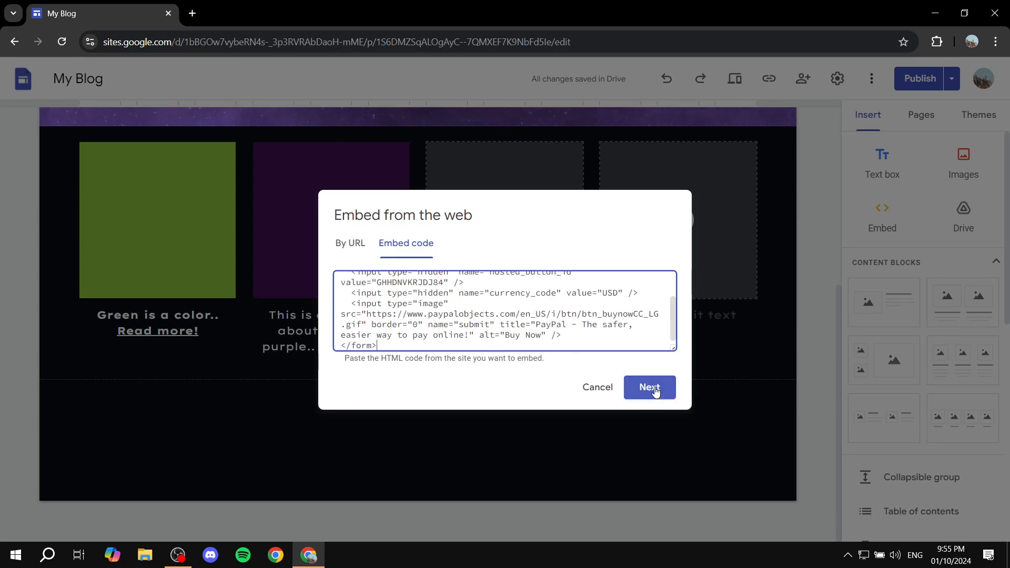
pyautogui.click(649, 387)
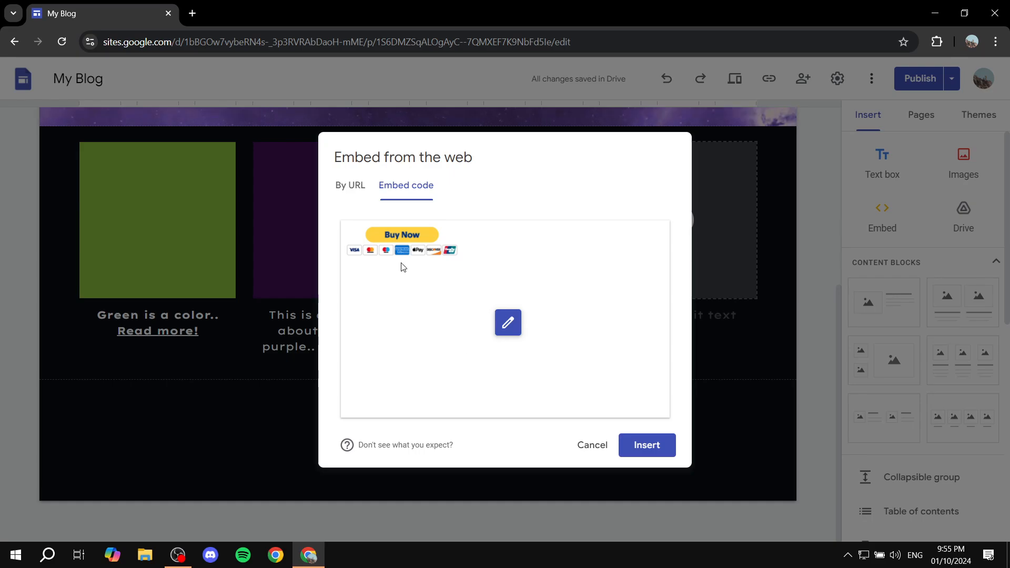
pyautogui.click(645, 445)
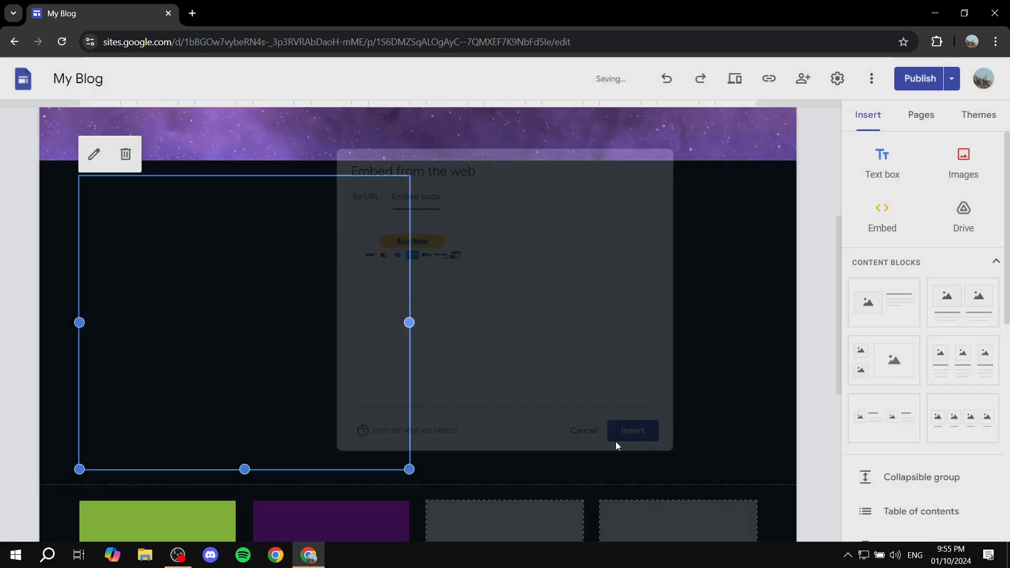
# Step: Select the newly inserted Buy Now embed on the blog page
pyautogui.click(631, 431)
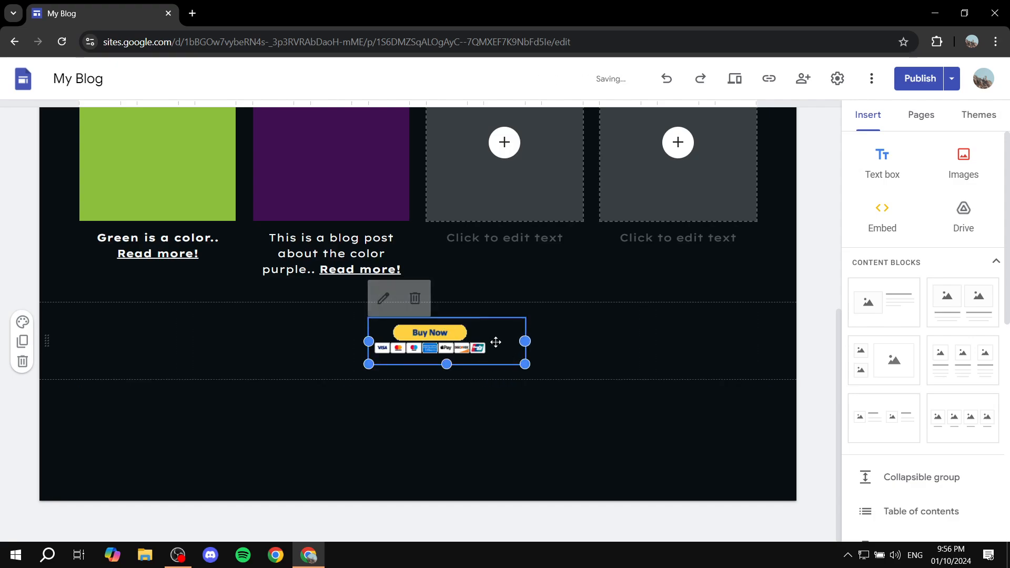
pyautogui.moveTo(882, 216)
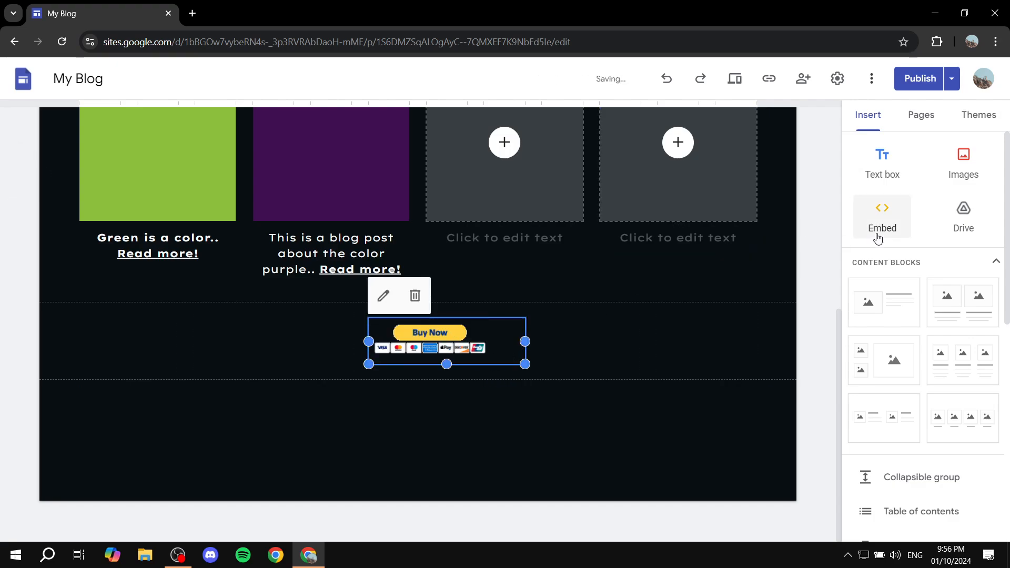
pyautogui.click(882, 216)
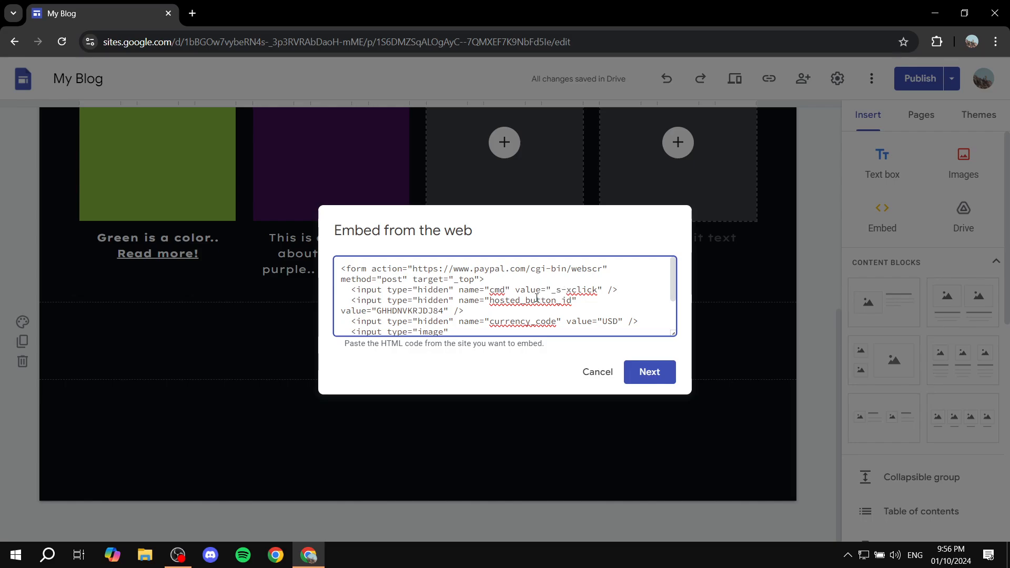
pyautogui.click(649, 372)
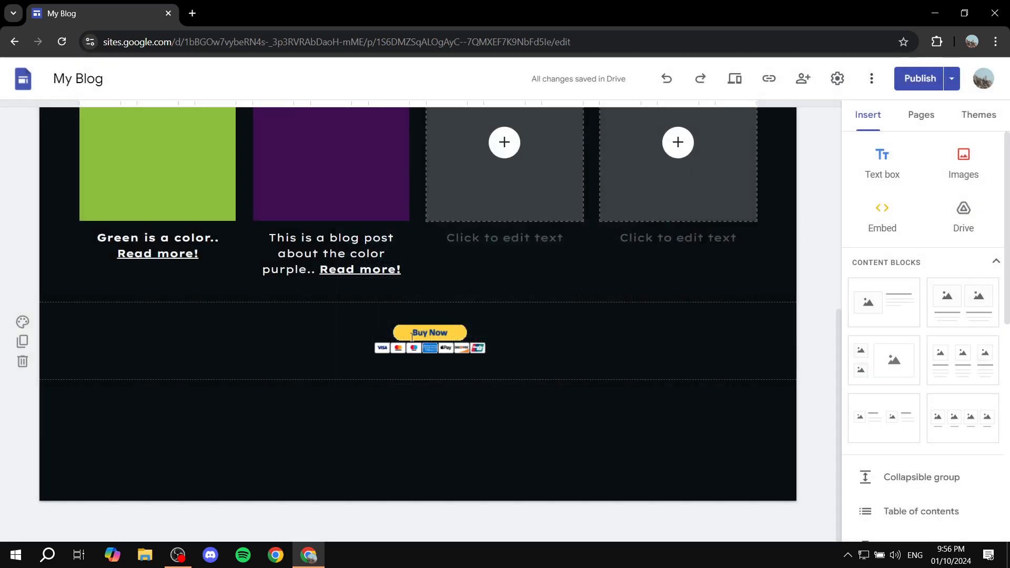
pyautogui.click(429, 340)
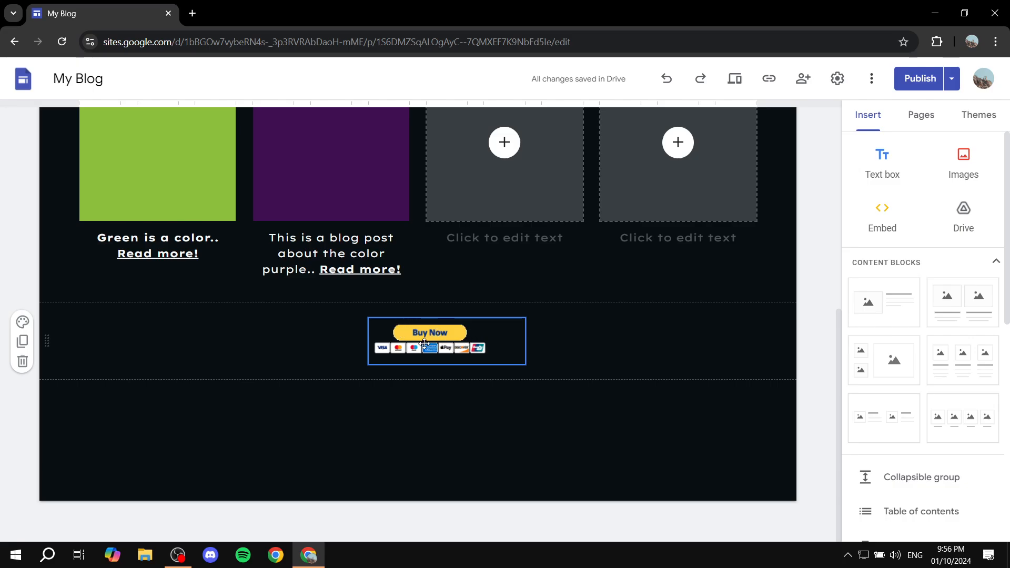